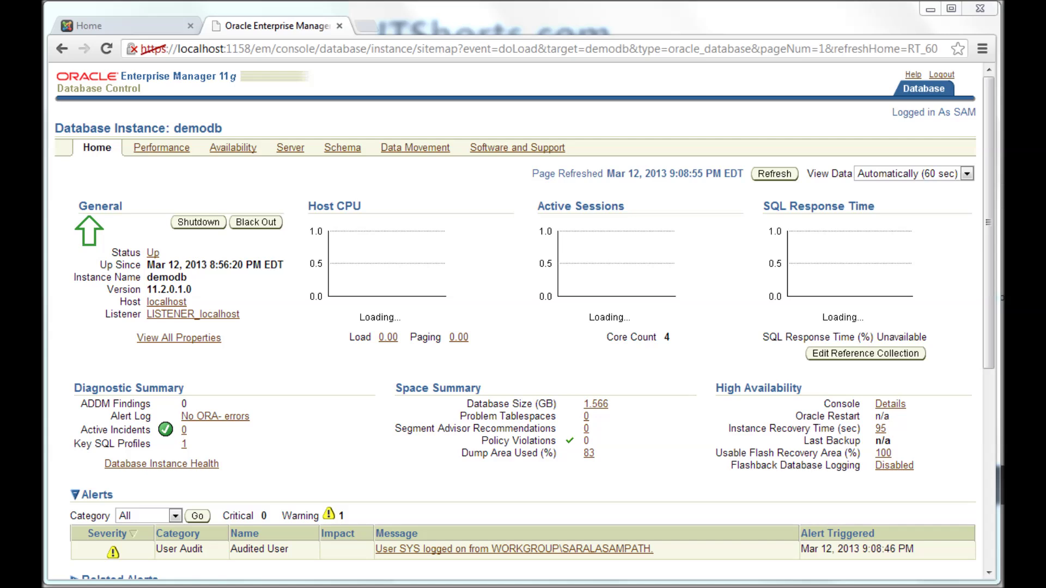
mouse_move(510, 279)
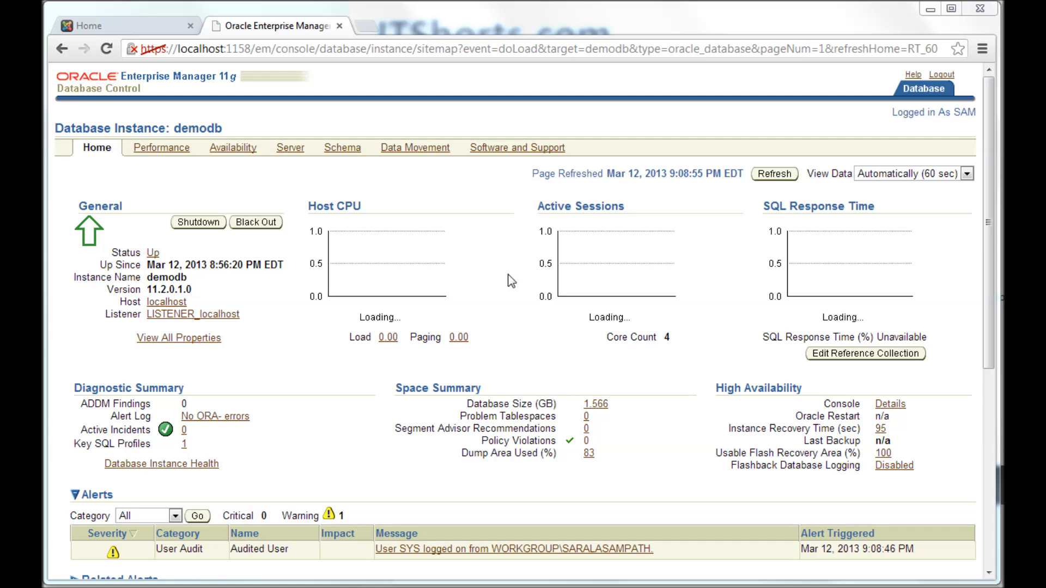
mouse_move(422, 207)
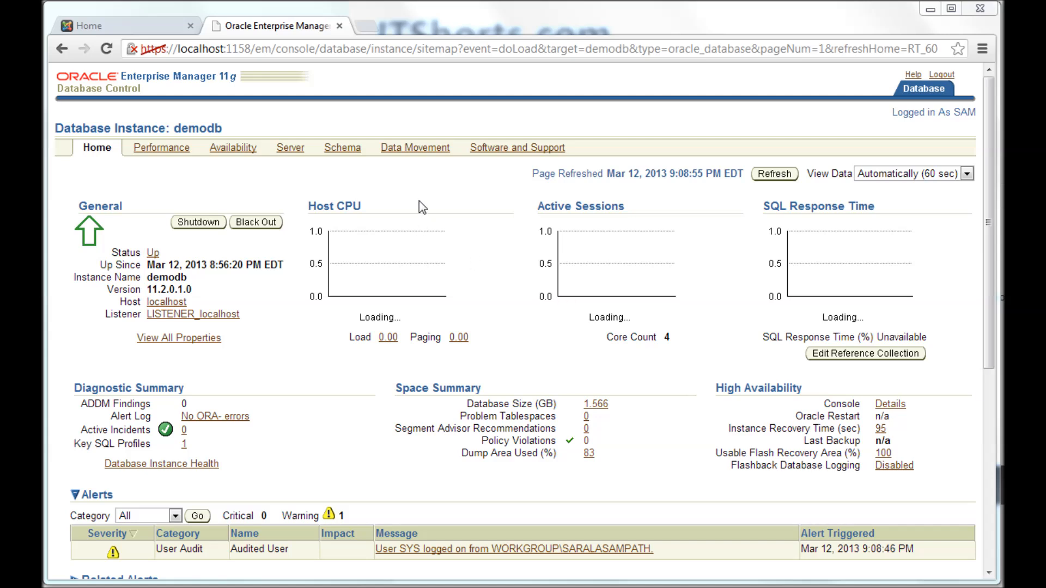
mouse_move(220, 124)
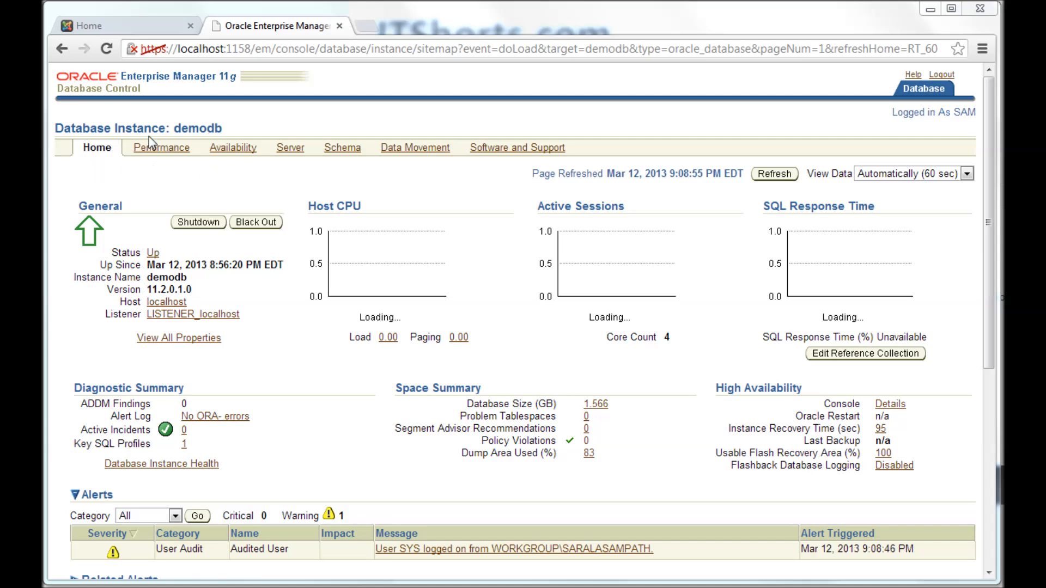
mouse_move(235, 143)
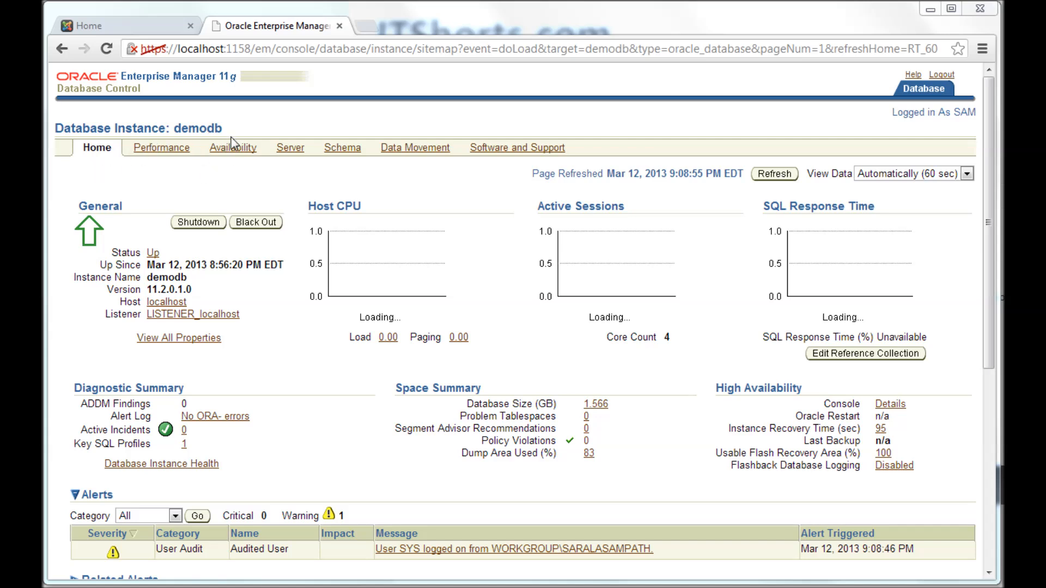
mouse_move(321, 333)
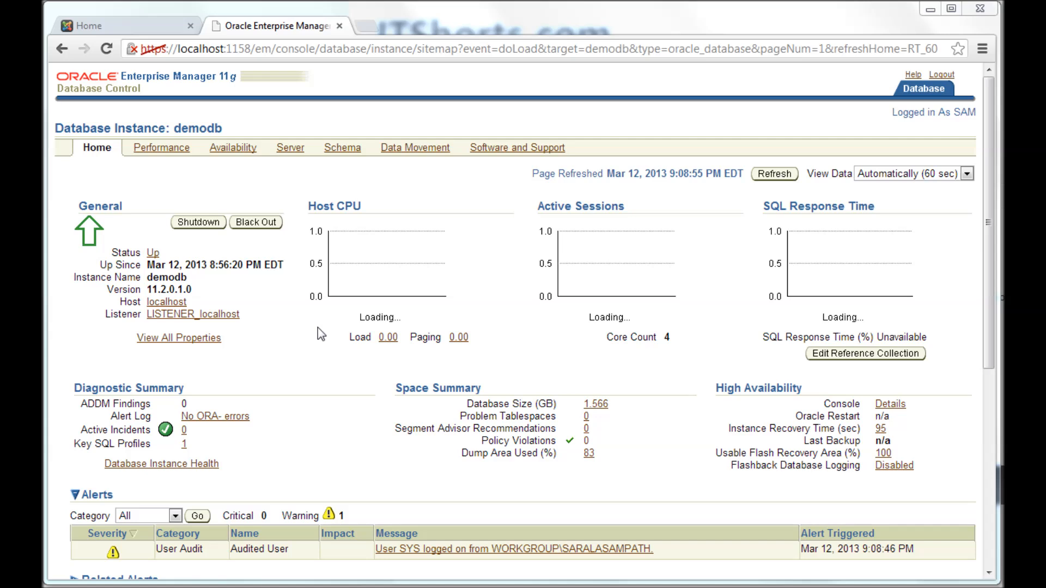
mouse_move(111, 164)
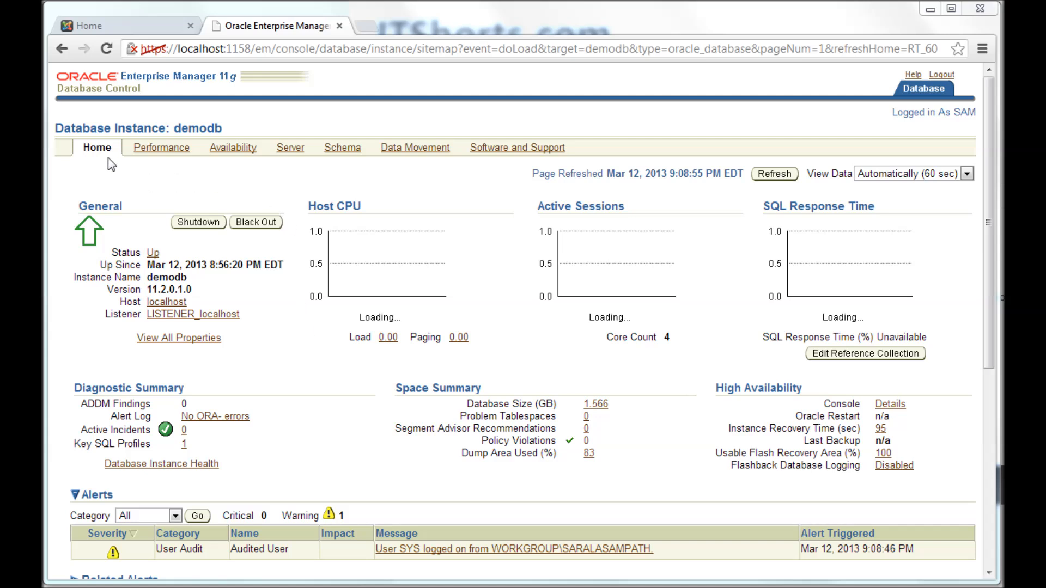
mouse_move(287, 159)
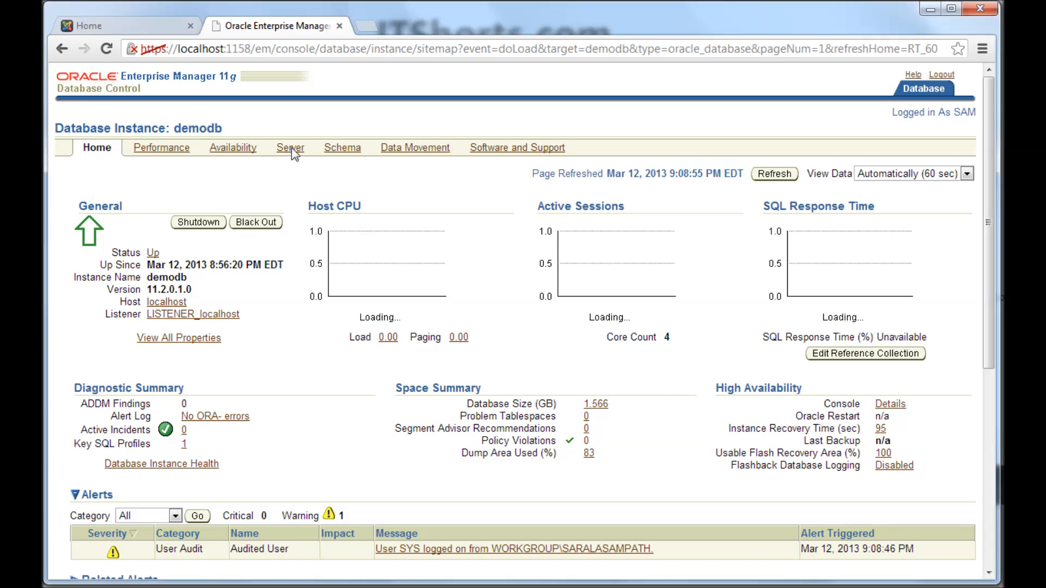
- Show the demodb Server administration page and highlight its Security group
click(288, 147)
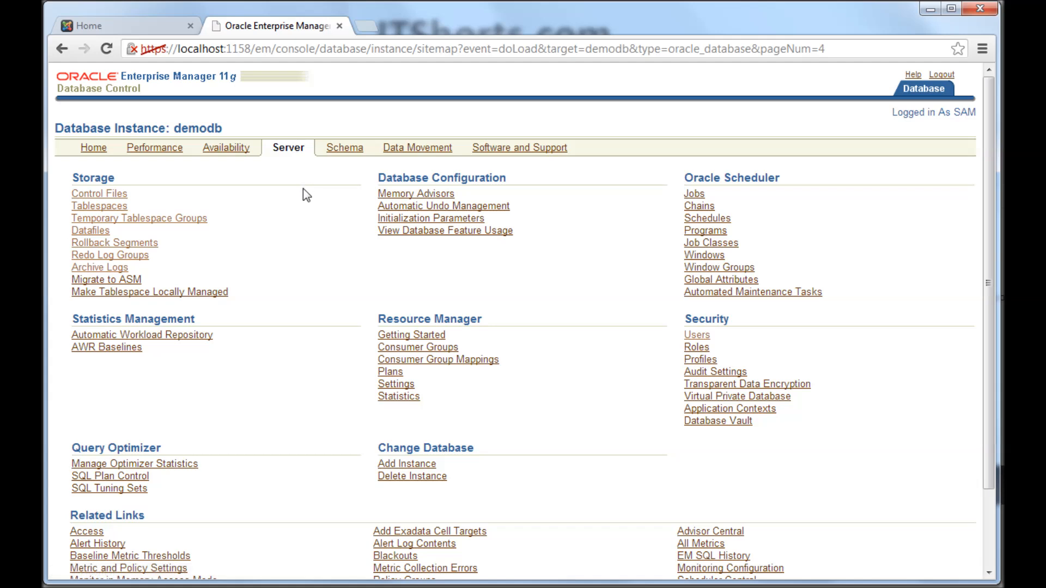
mouse_move(688, 319)
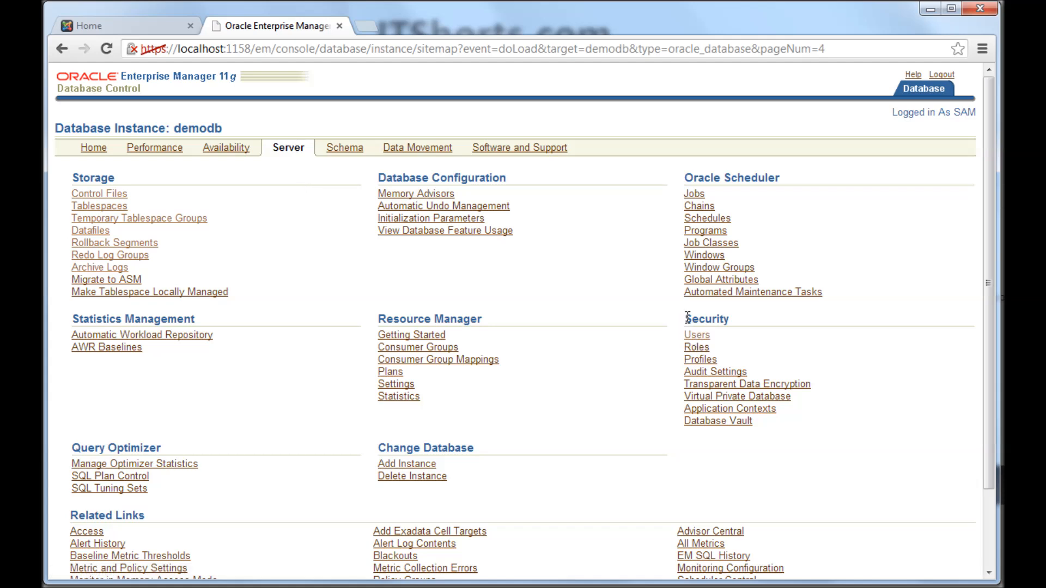
double_click(706, 319)
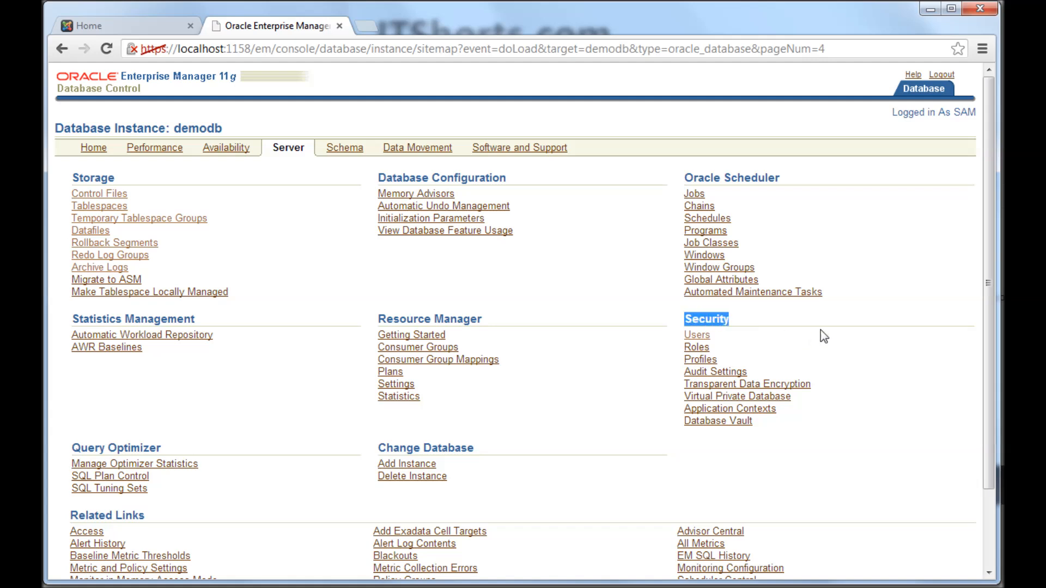
mouse_move(713, 342)
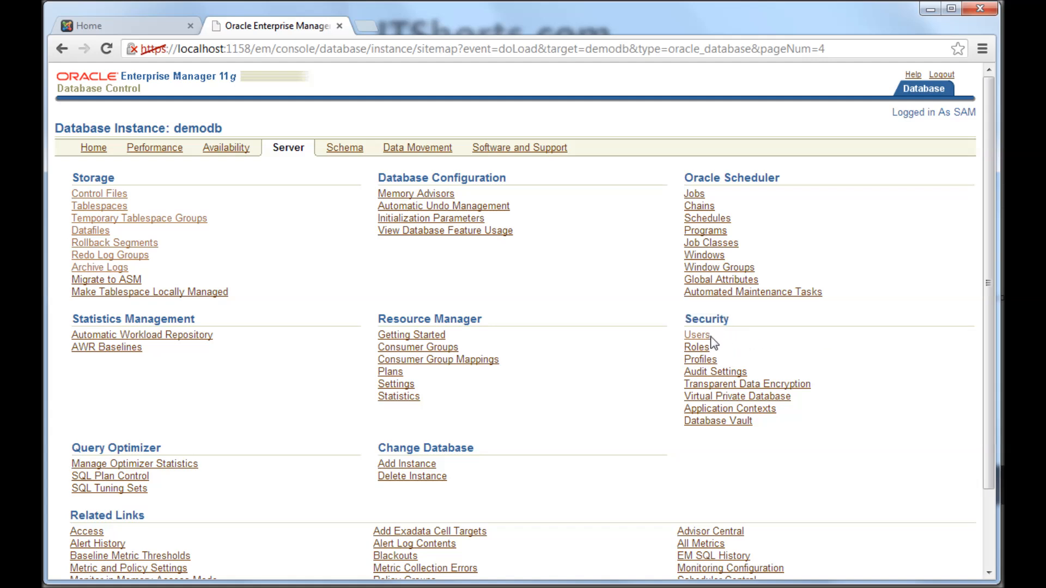
mouse_move(703, 343)
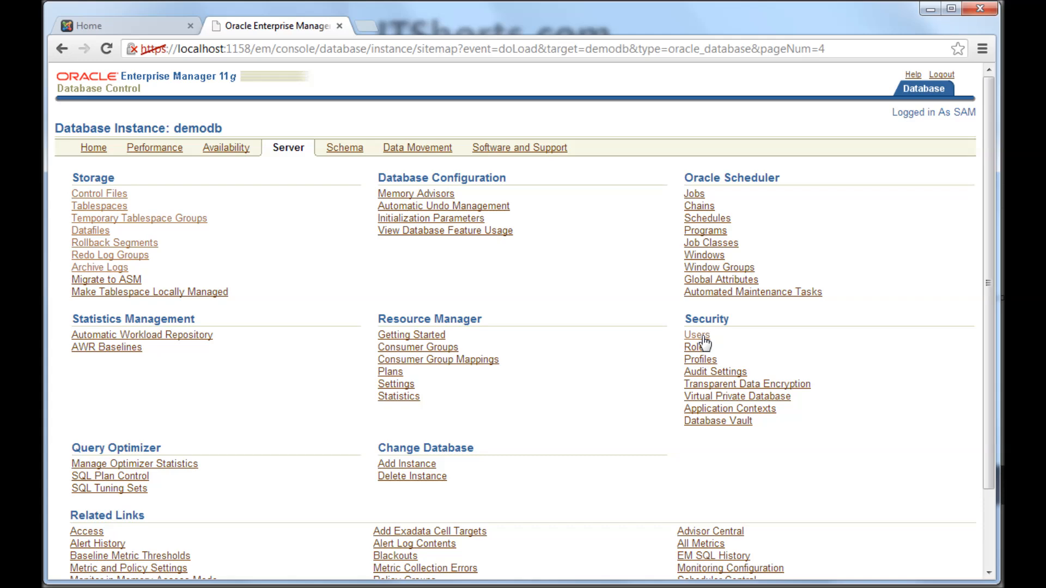
- Show the demodb Users page listing database accounts with status, tablespaces and profiles
click(696, 335)
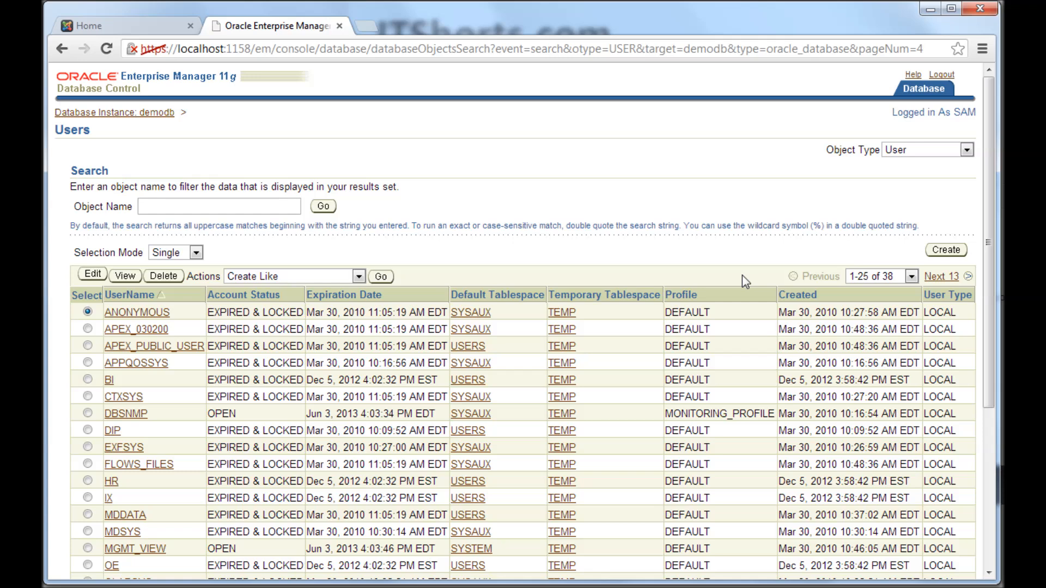
mouse_move(761, 274)
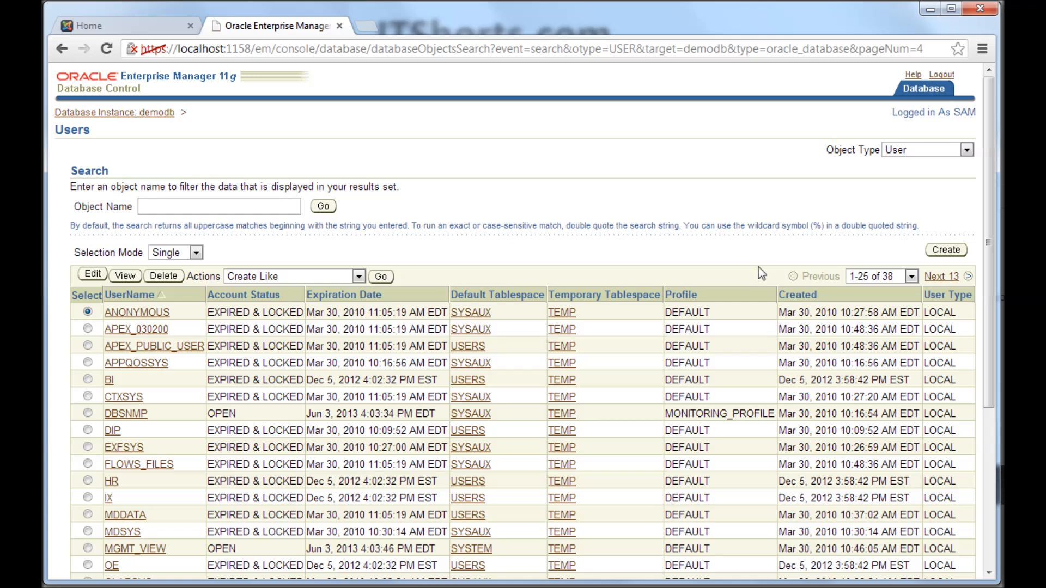
mouse_move(932, 276)
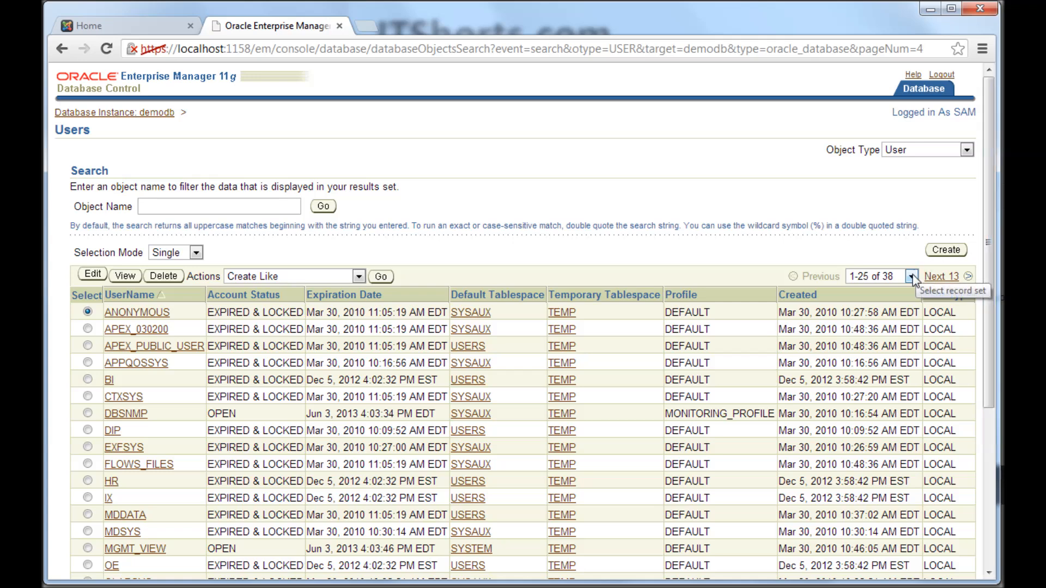
- Display all 38 users on one page, from ANONYMOUS through XS$NULL, and review the list
click(912, 276)
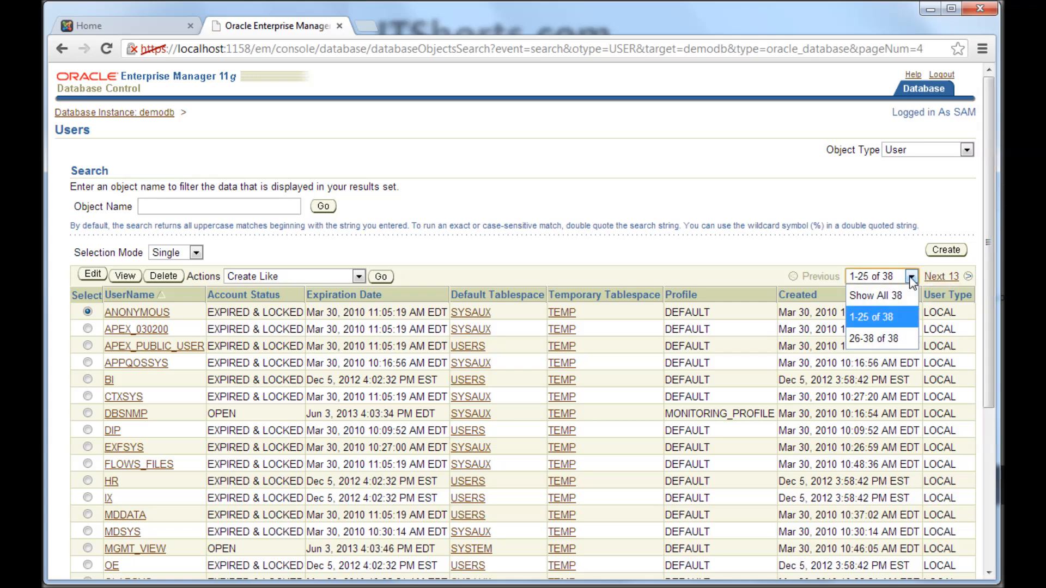
click(880, 295)
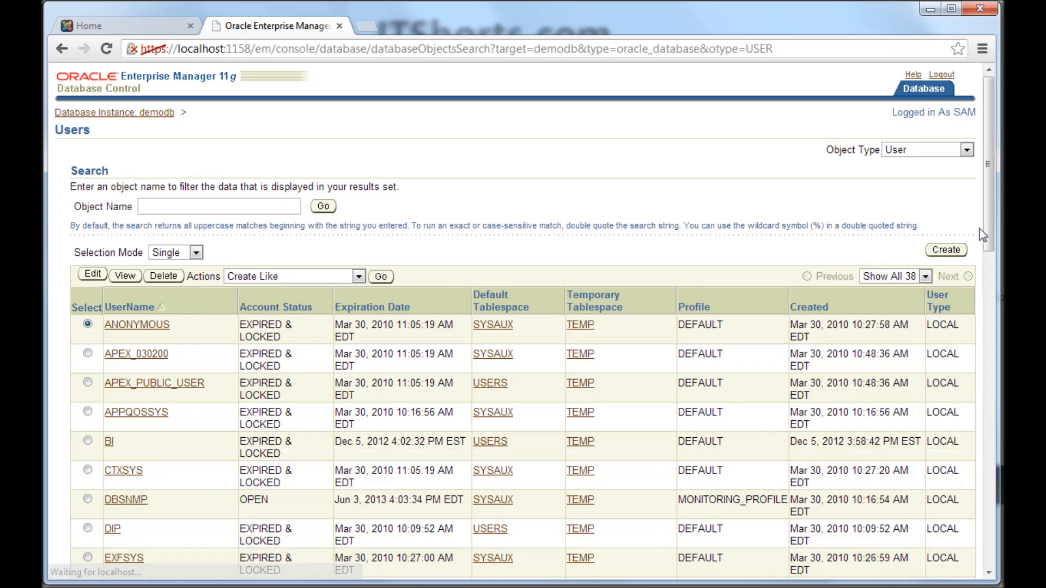
scroll(down, 3)
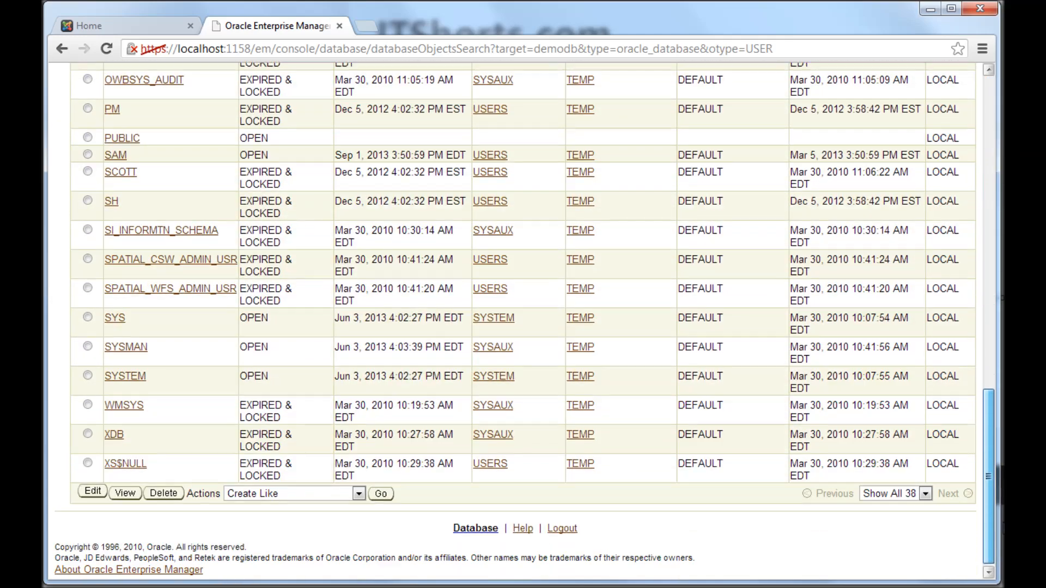
scroll(up, 3)
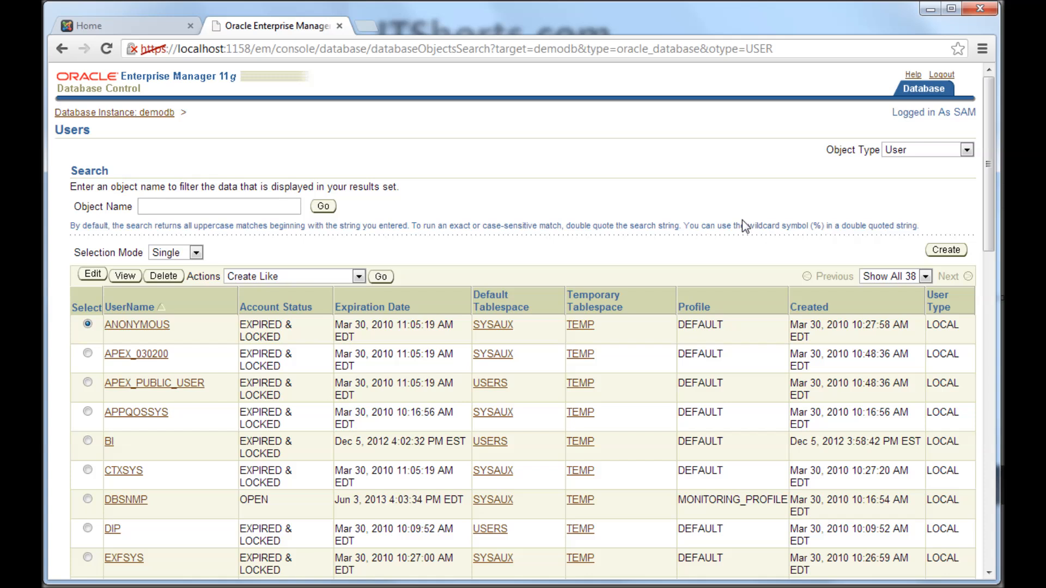
mouse_move(744, 222)
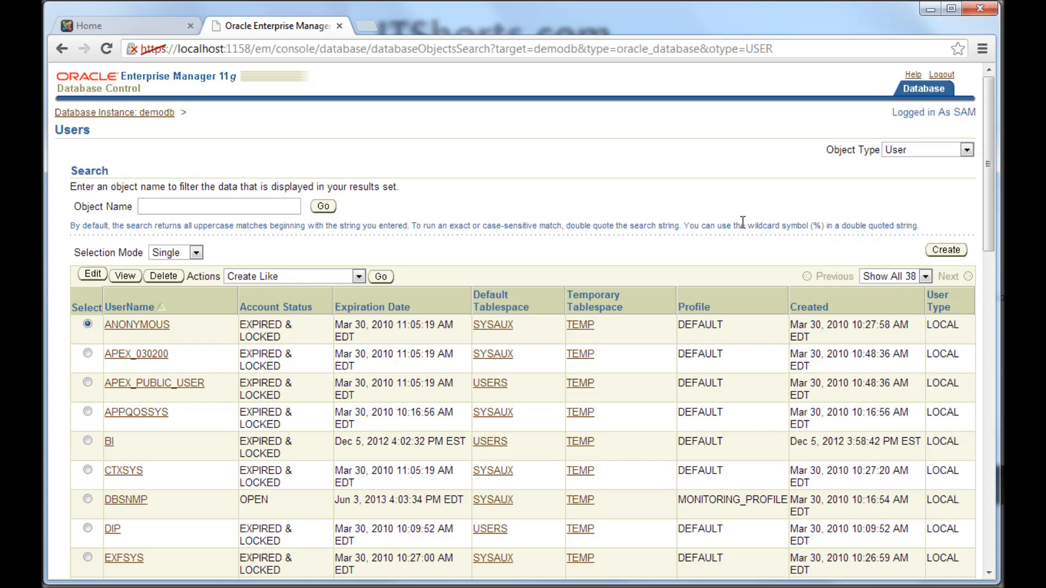
mouse_move(686, 224)
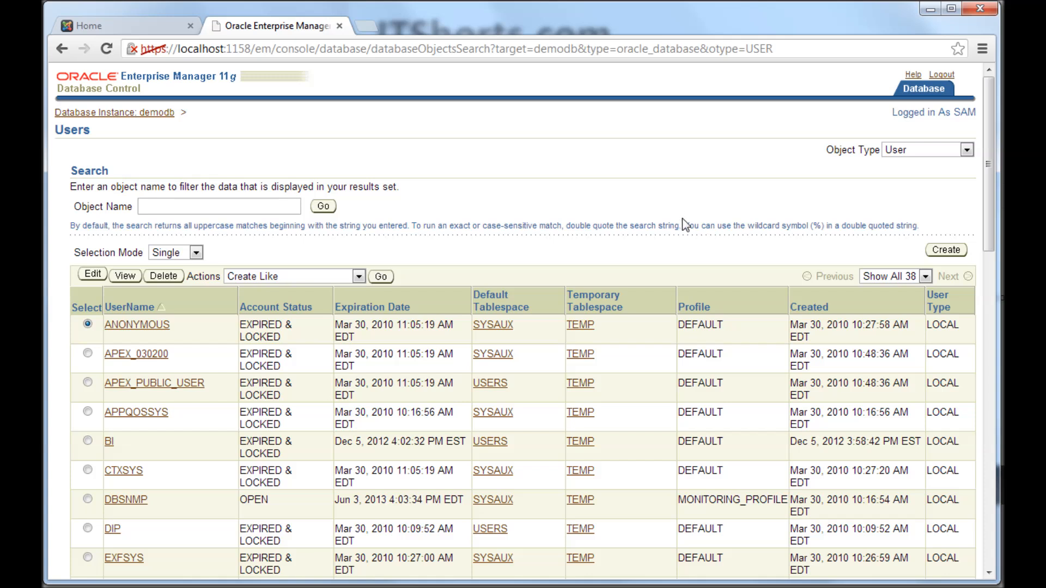
mouse_move(654, 214)
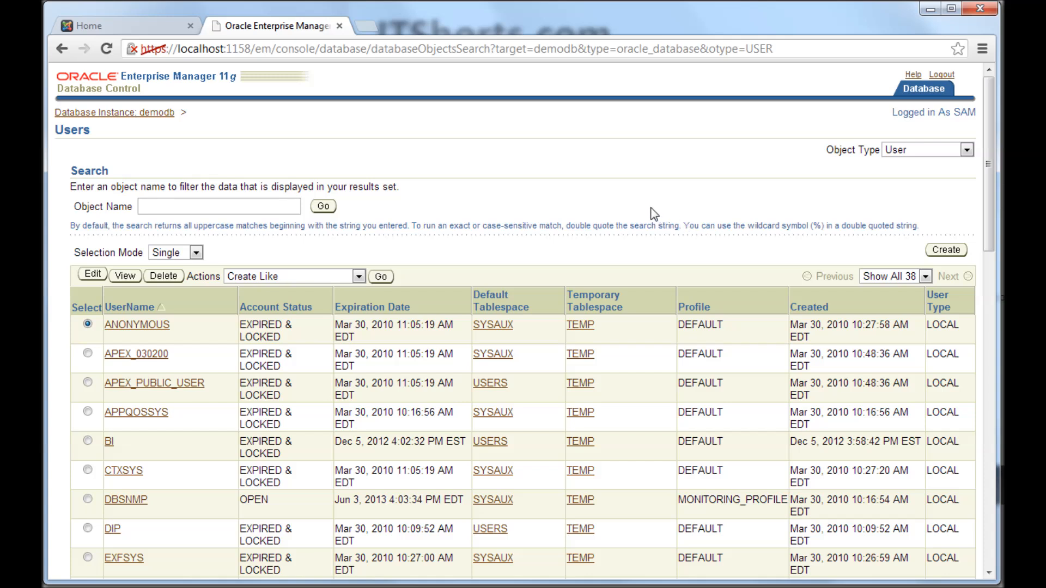
mouse_move(540, 223)
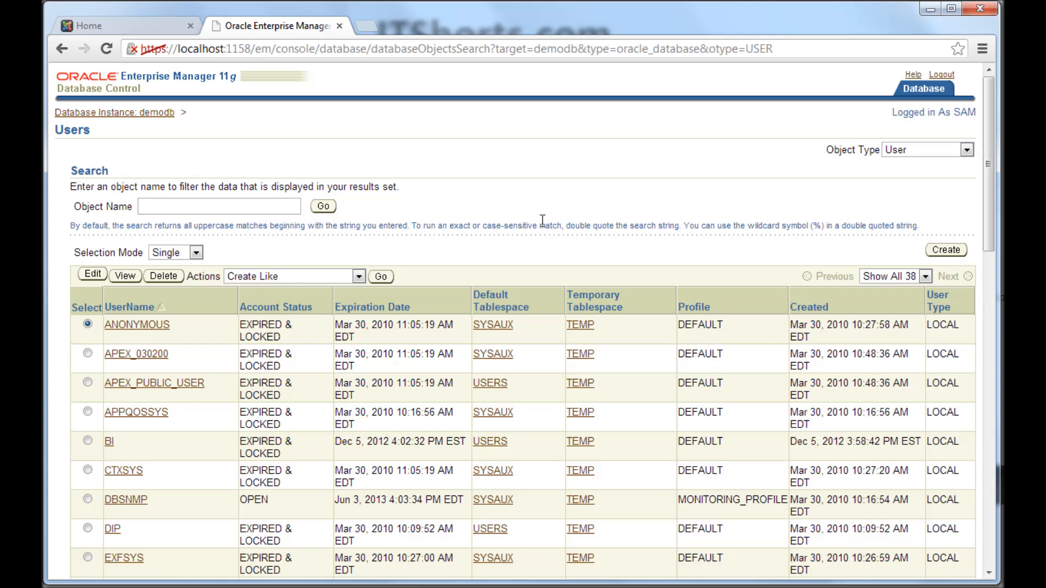
mouse_move(220, 207)
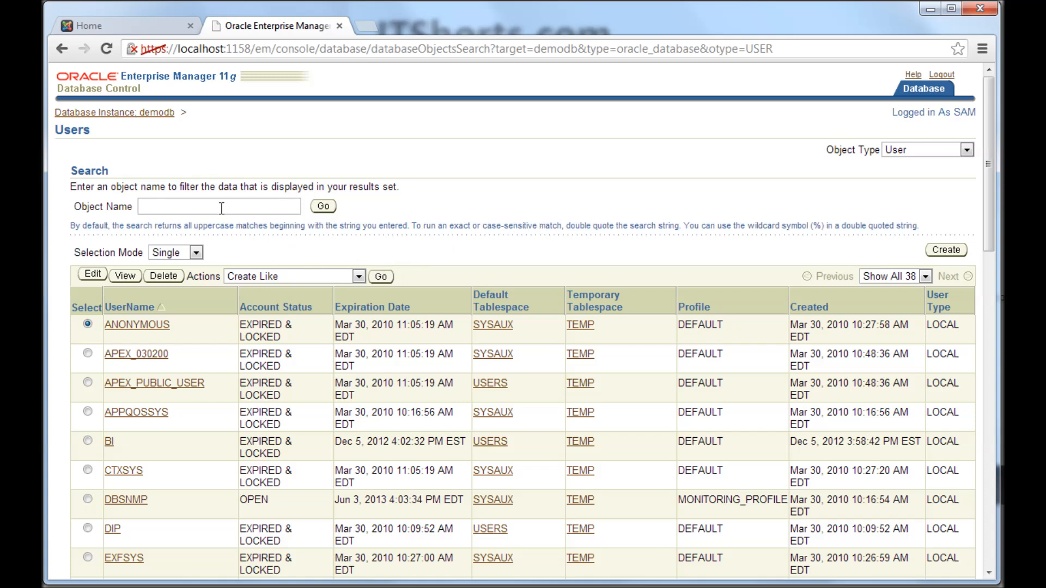
- Search the Users list for object name 'test', which finds no matching account
text(t)
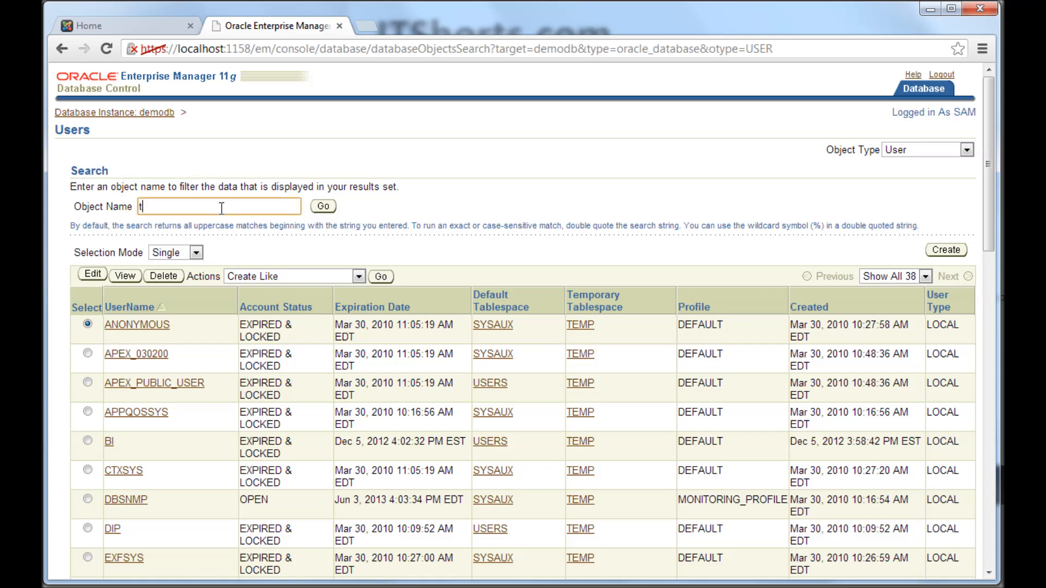
text(est)
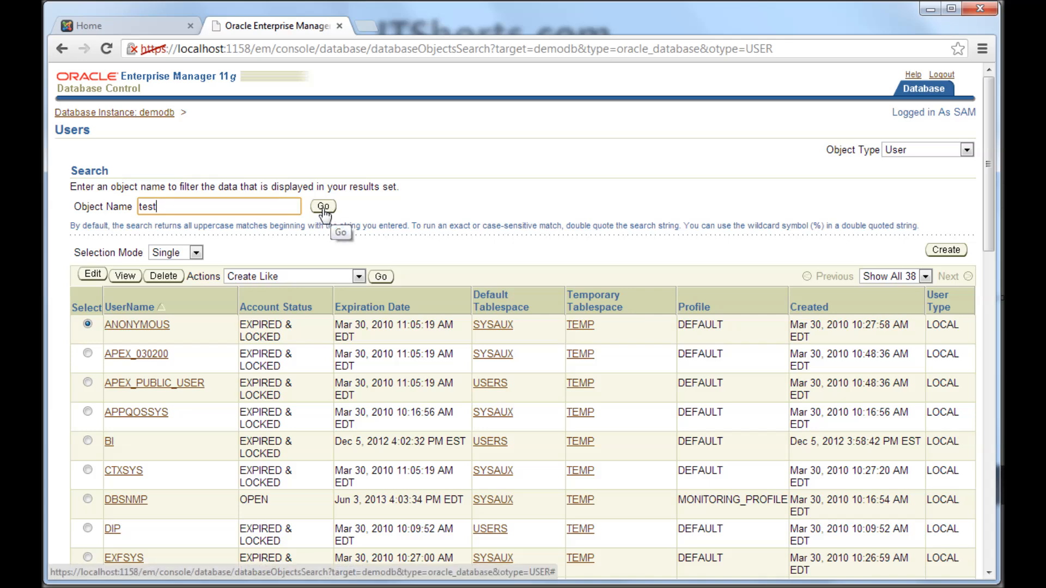
click(322, 206)
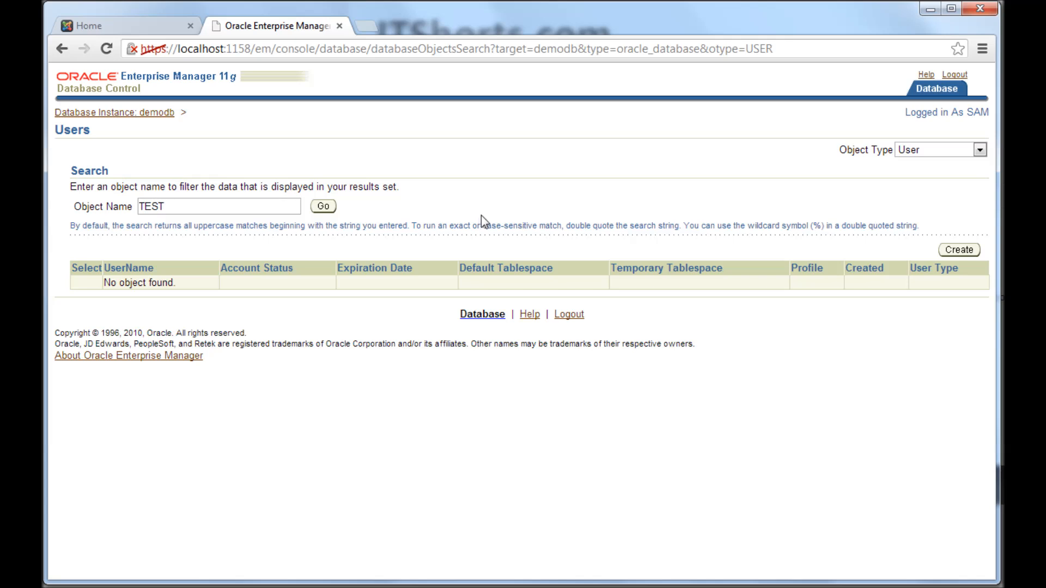
mouse_move(485, 221)
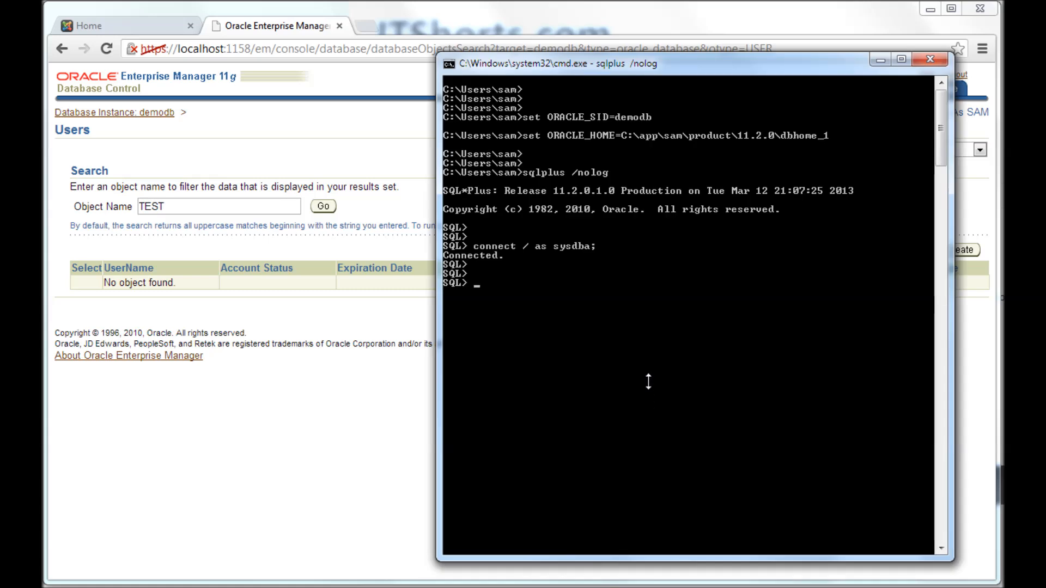
mouse_move(534, 125)
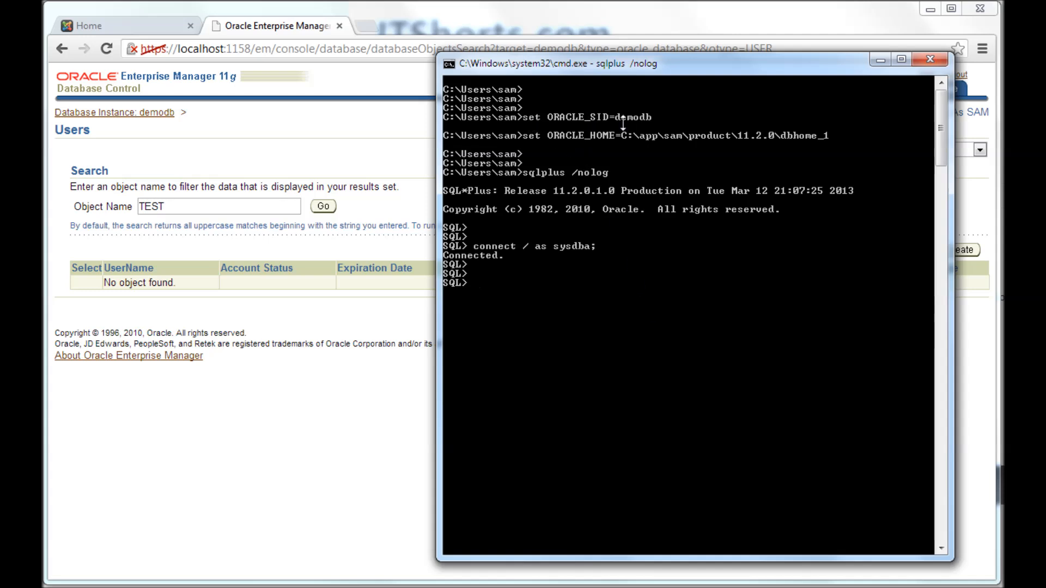
mouse_move(558, 149)
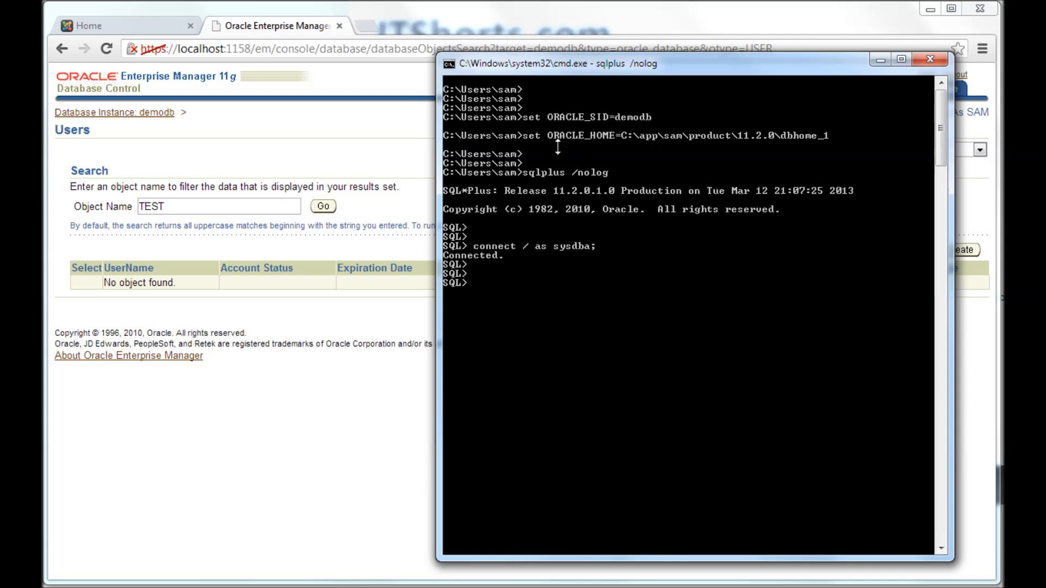
mouse_move(632, 145)
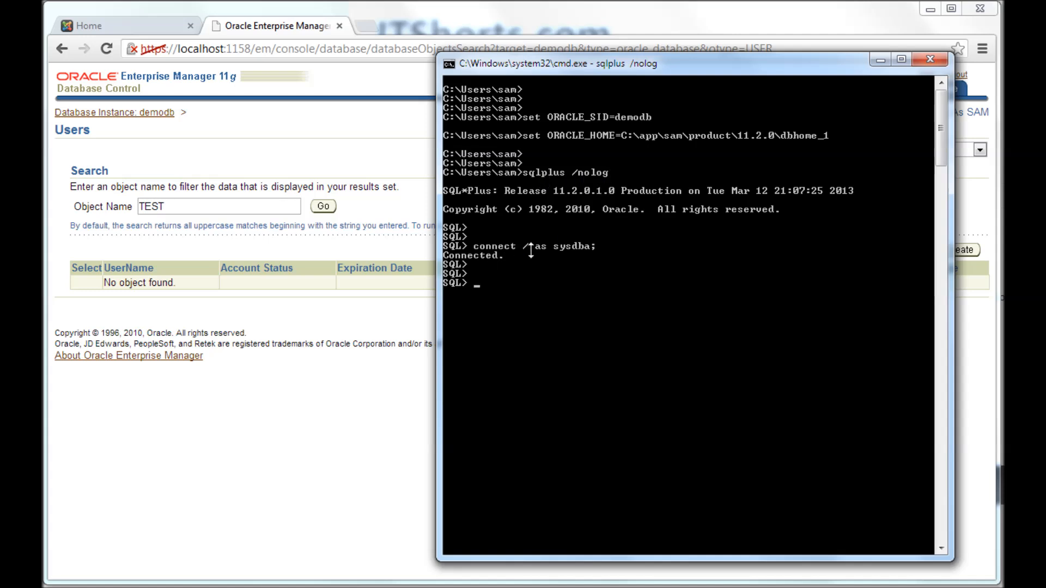
mouse_move(545, 287)
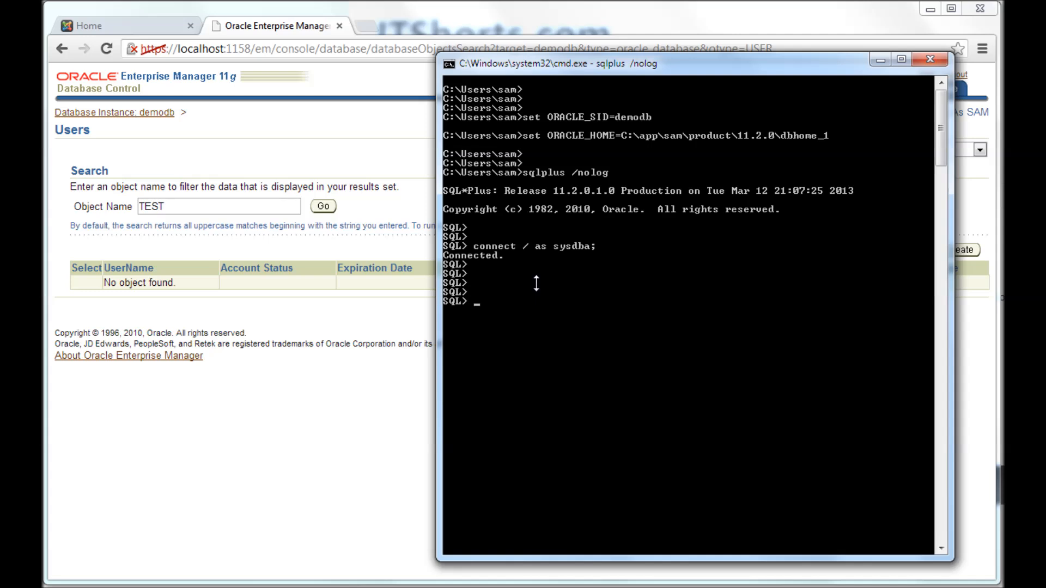
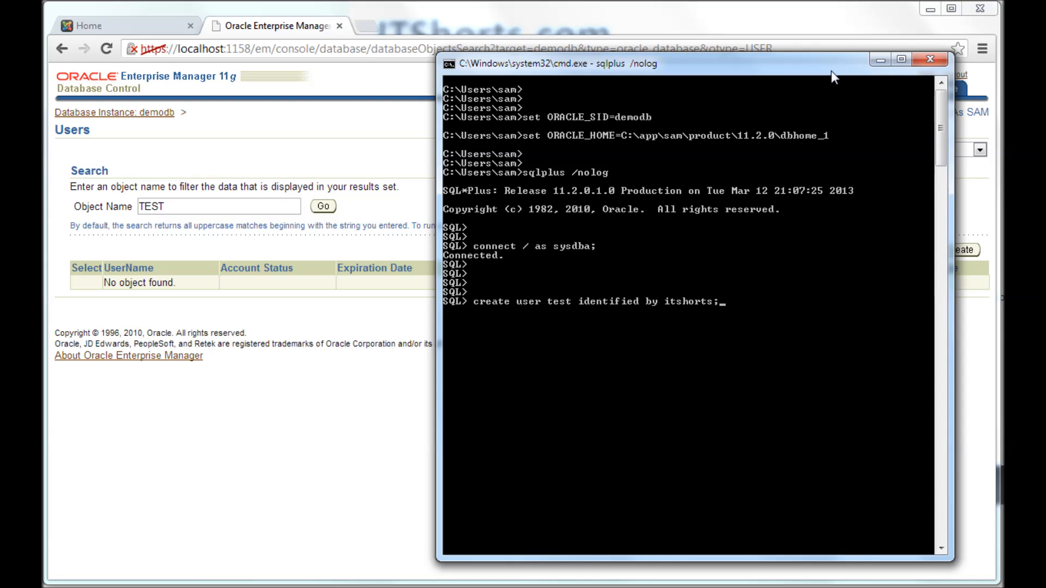
mouse_move(568, 313)
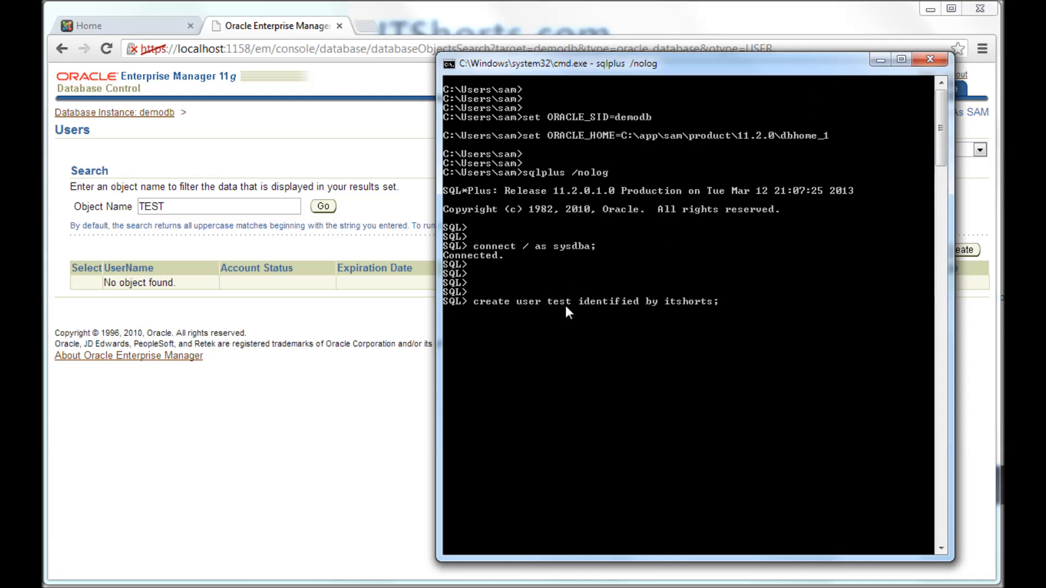
mouse_move(805, 73)
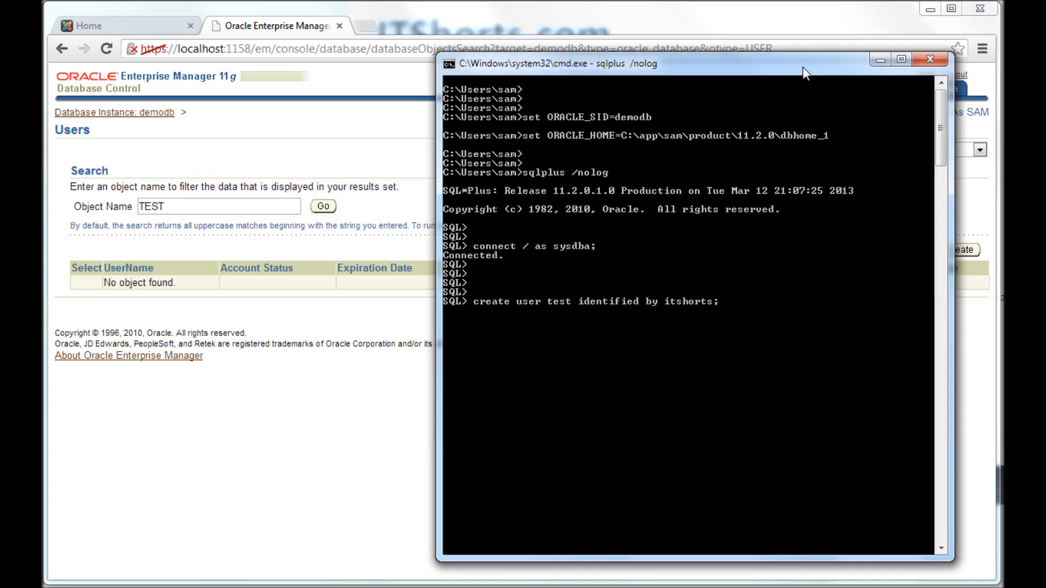
mouse_move(719, 300)
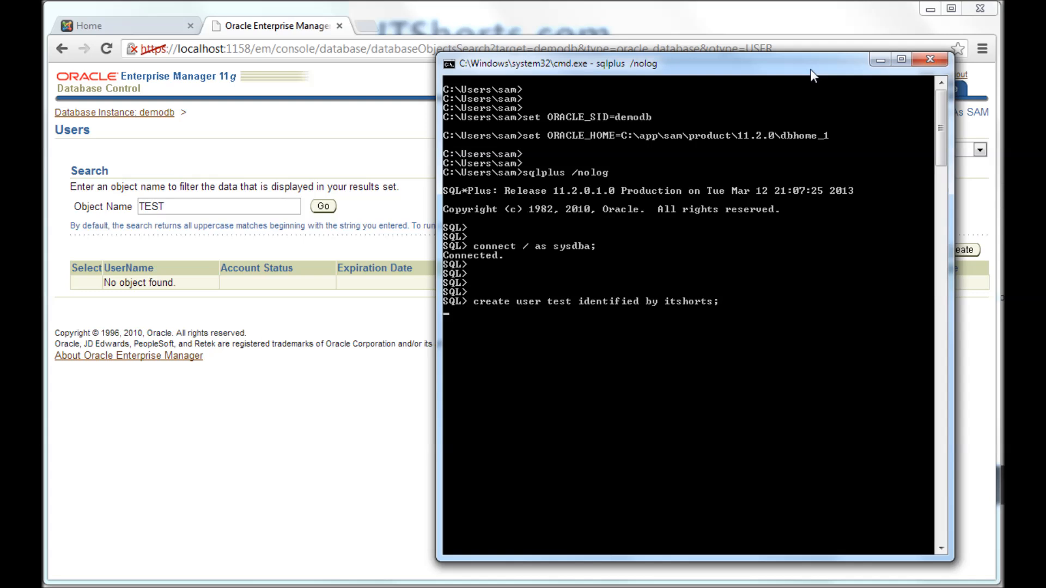
key(Return)
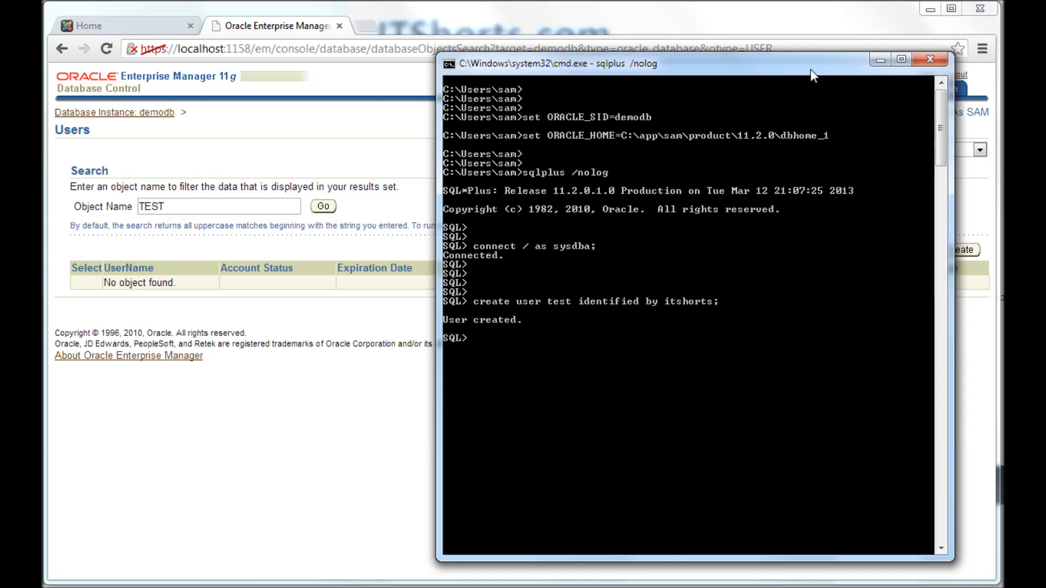
mouse_move(328, 108)
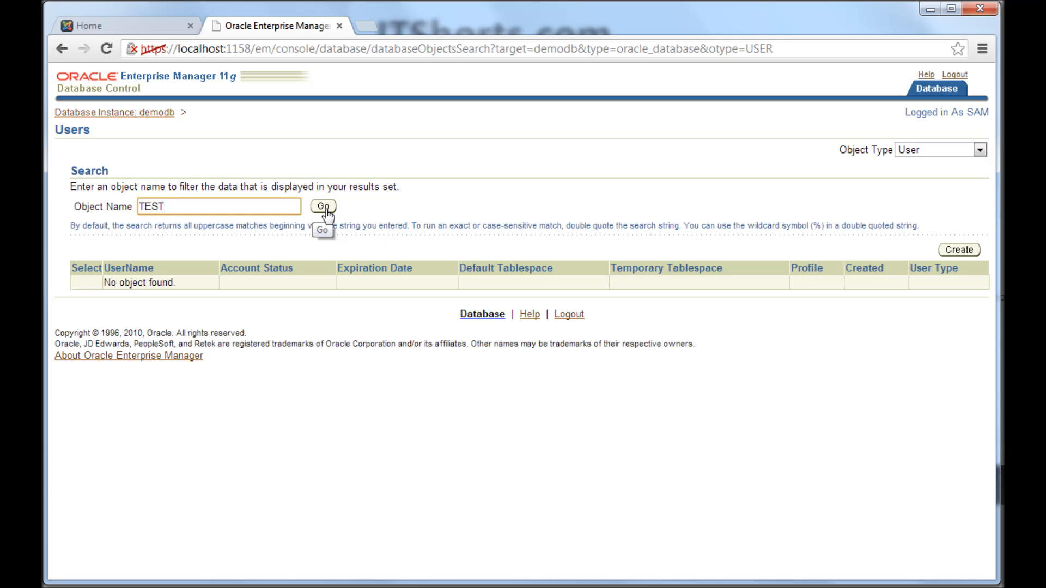
- Rerun the TEST search, now listing user TEST as OPEN with USERS/TEMP tablespaces and DEFAULT profile
click(322, 206)
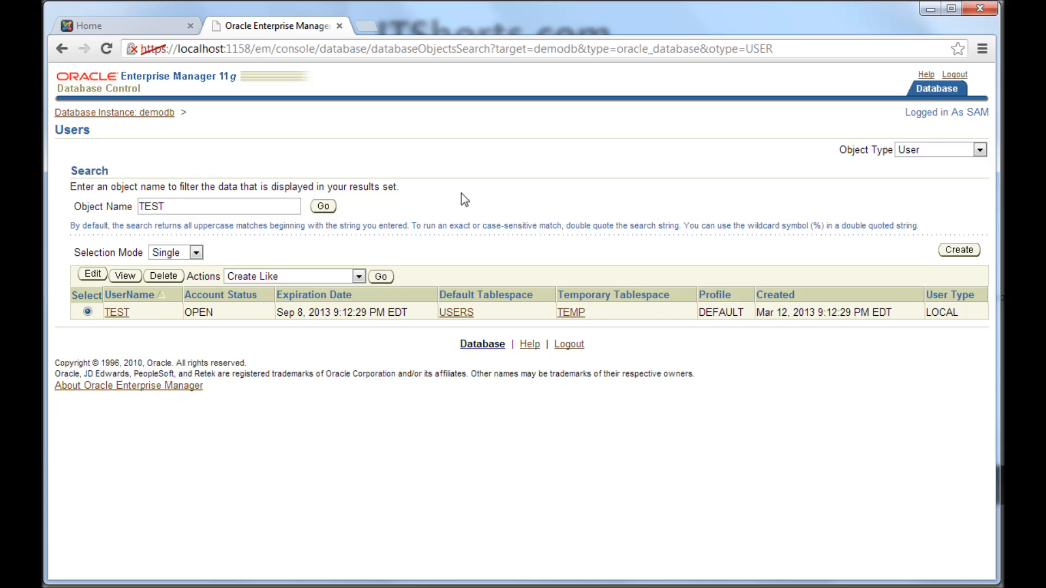
mouse_move(116, 312)
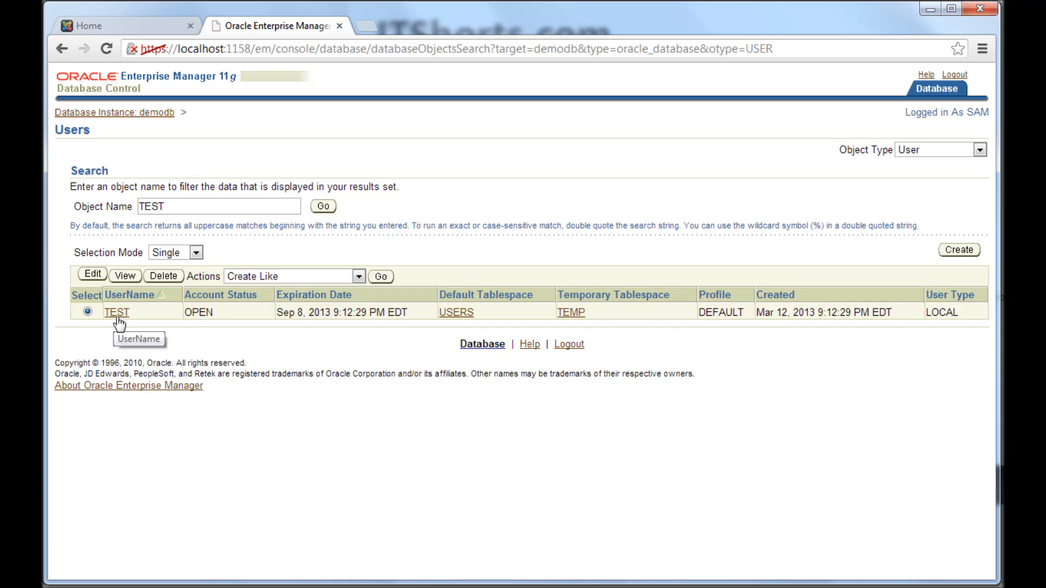
mouse_move(340, 344)
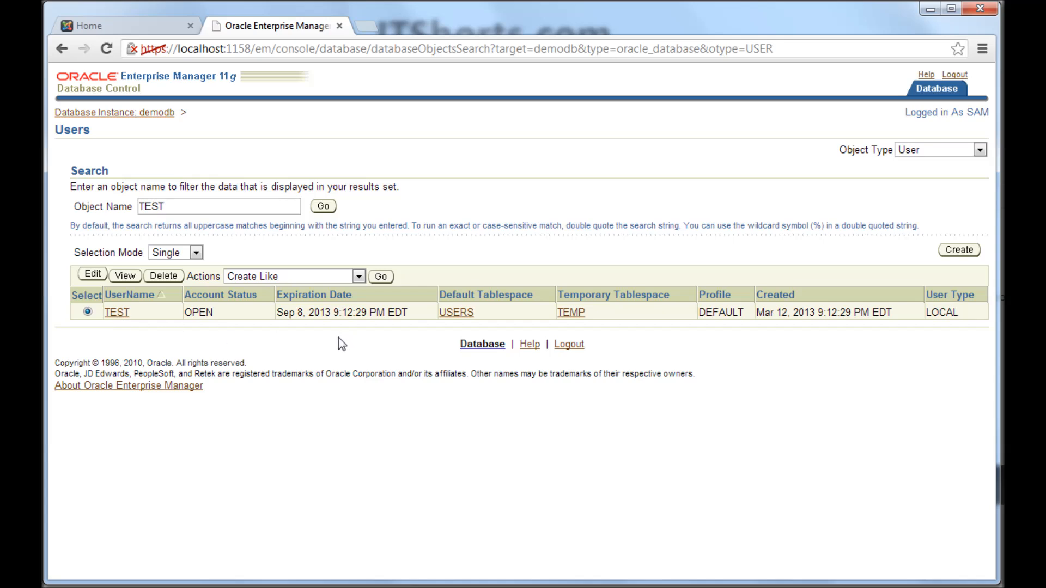
mouse_move(638, 337)
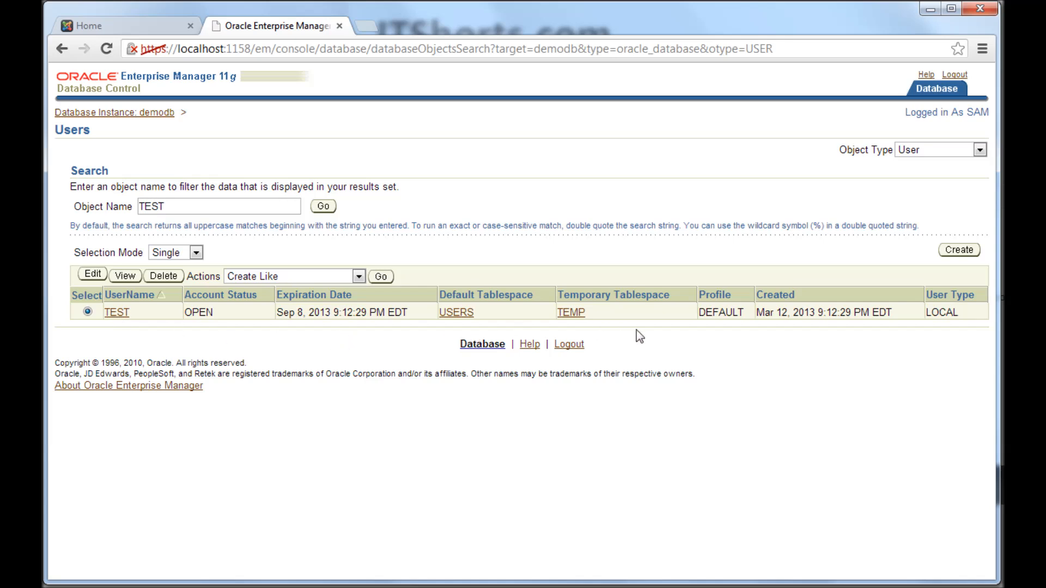
mouse_move(807, 325)
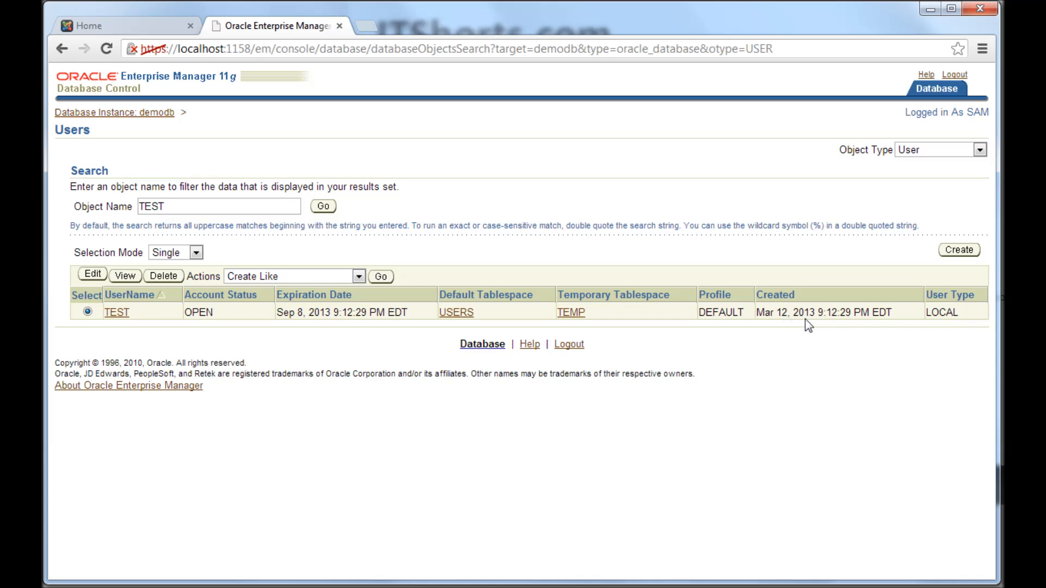
mouse_move(517, 393)
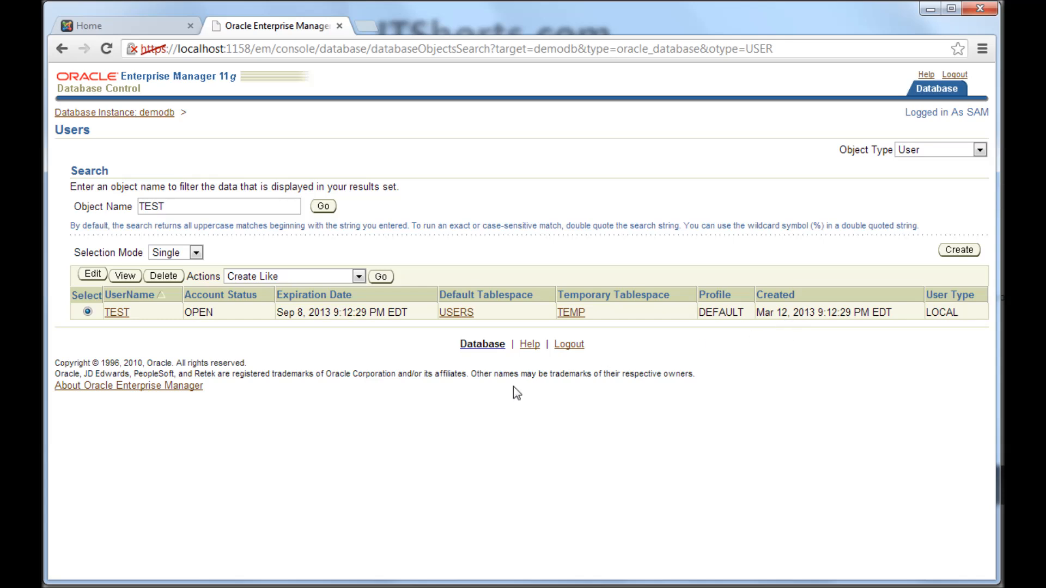
mouse_move(347, 369)
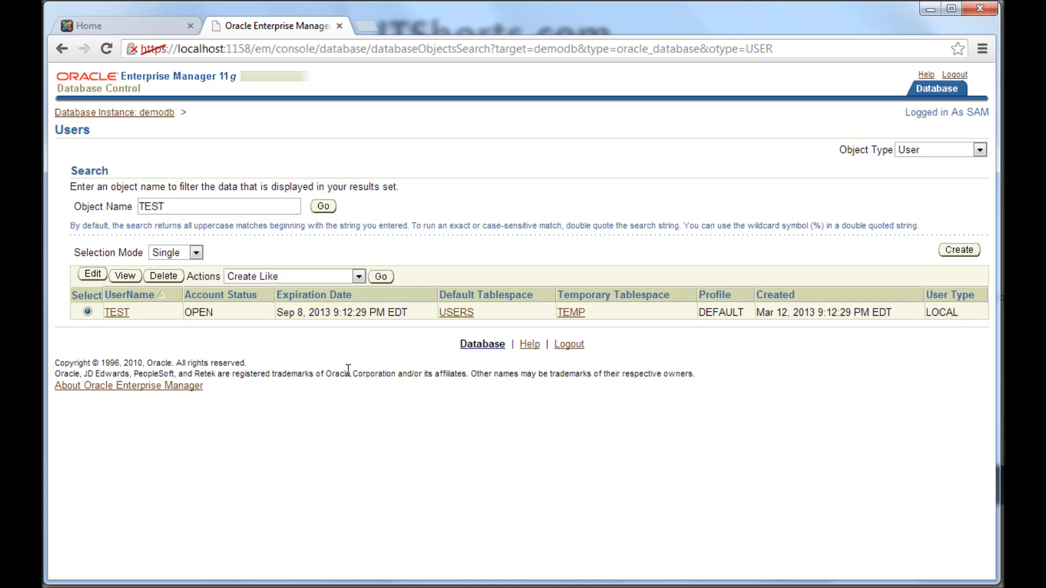
mouse_move(464, 330)
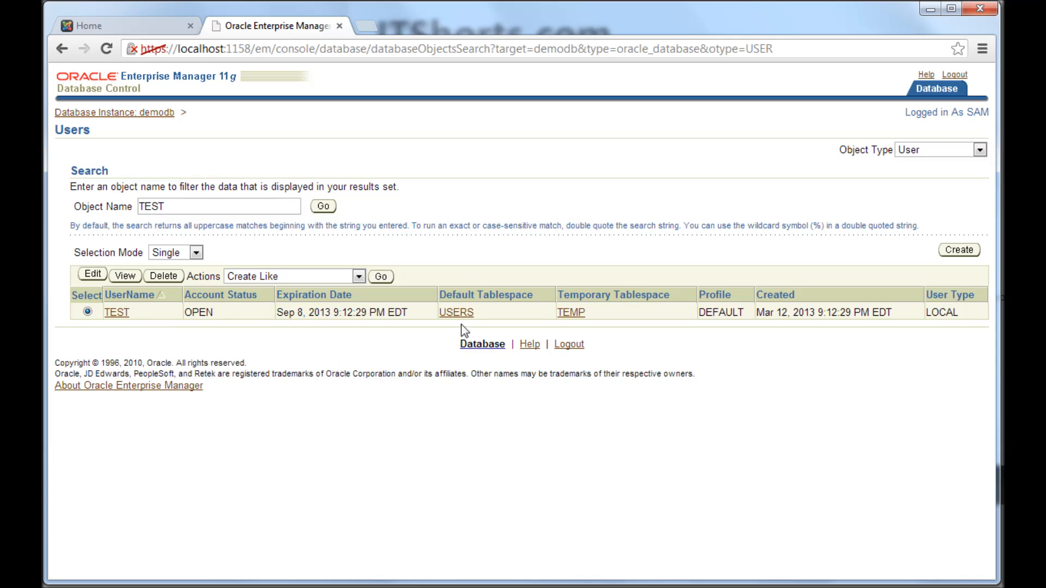
mouse_move(395, 317)
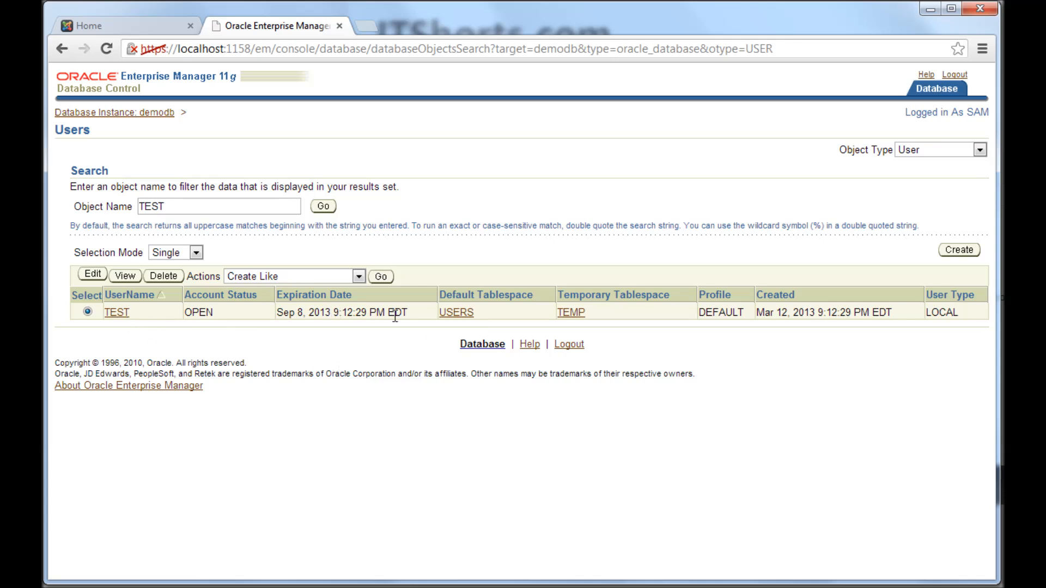
mouse_move(456, 311)
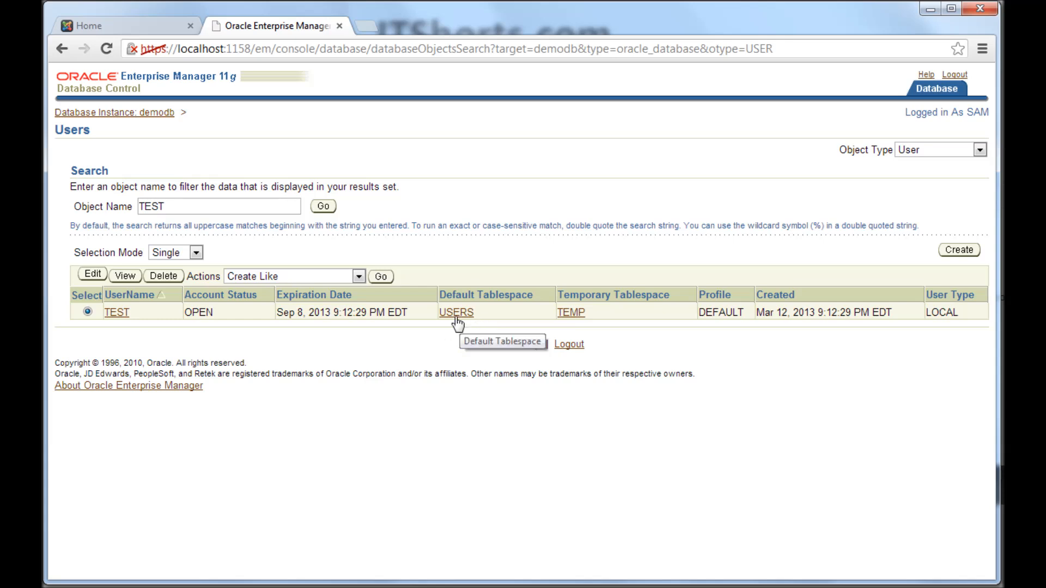
mouse_move(123, 327)
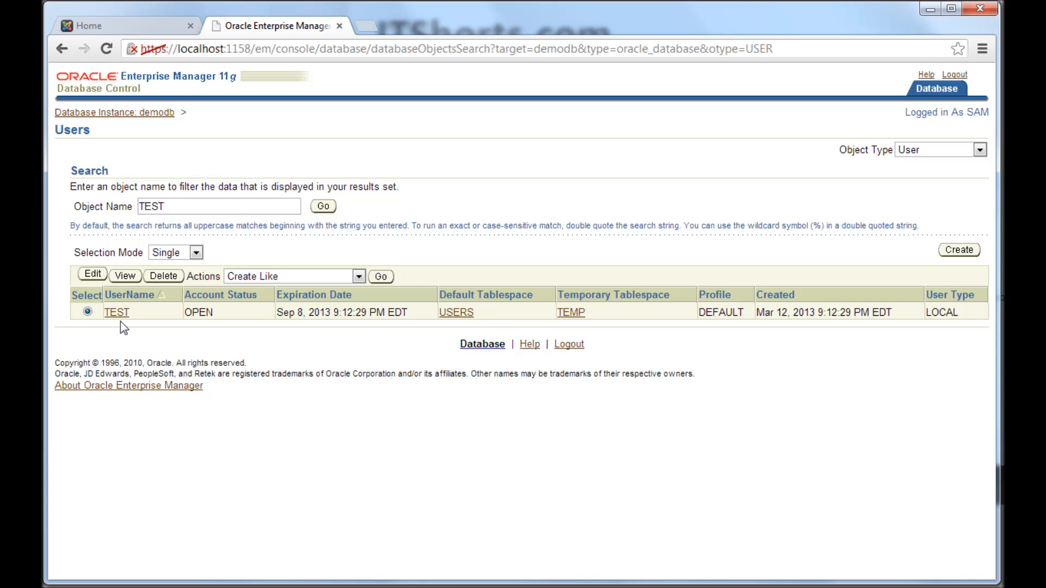
mouse_move(119, 322)
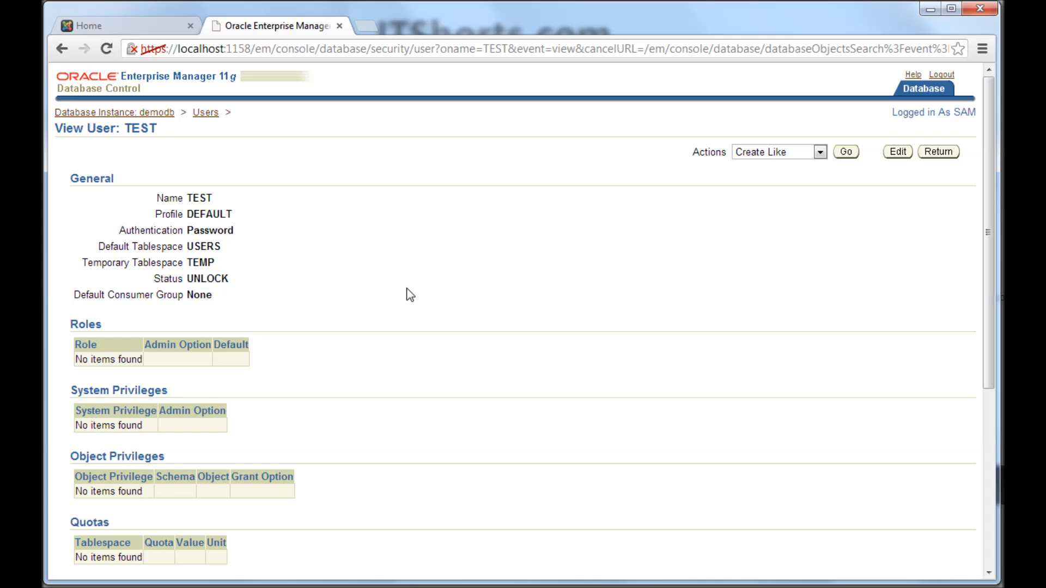
mouse_move(365, 348)
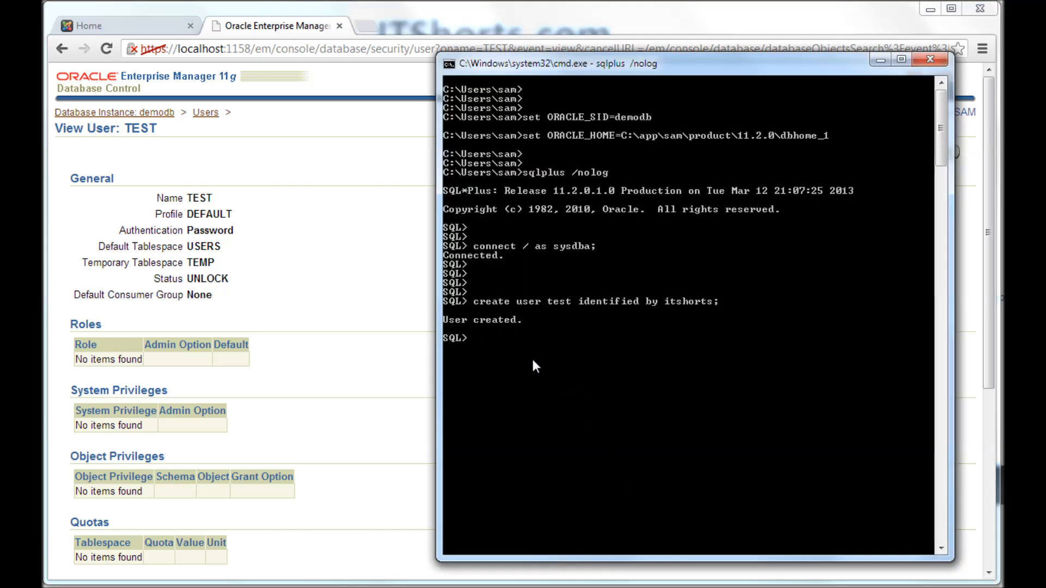
mouse_move(530, 359)
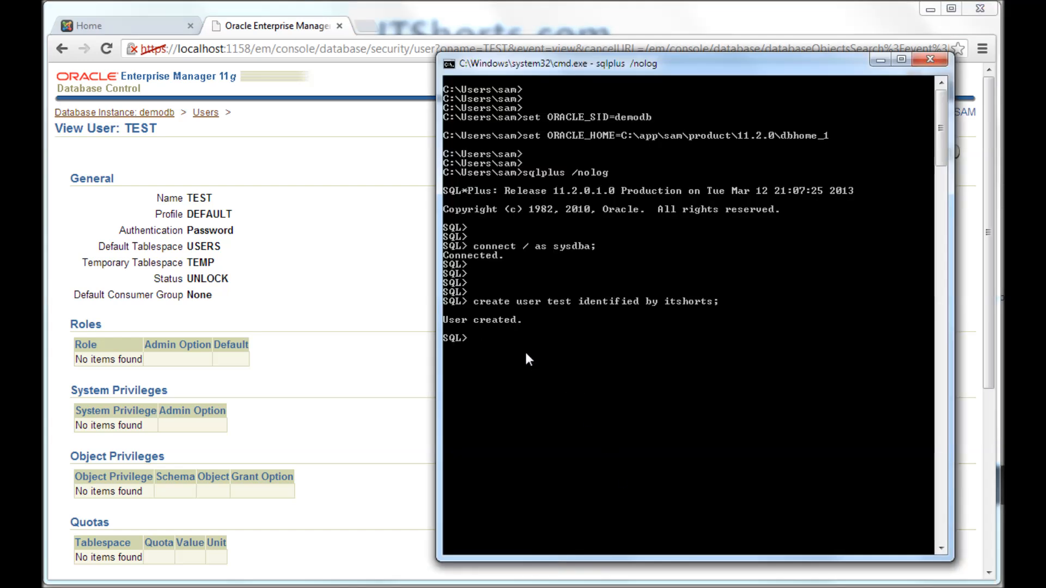
- Exit the SYSDBA session and enter the login command for test@demodb at the prompt
text(exit)
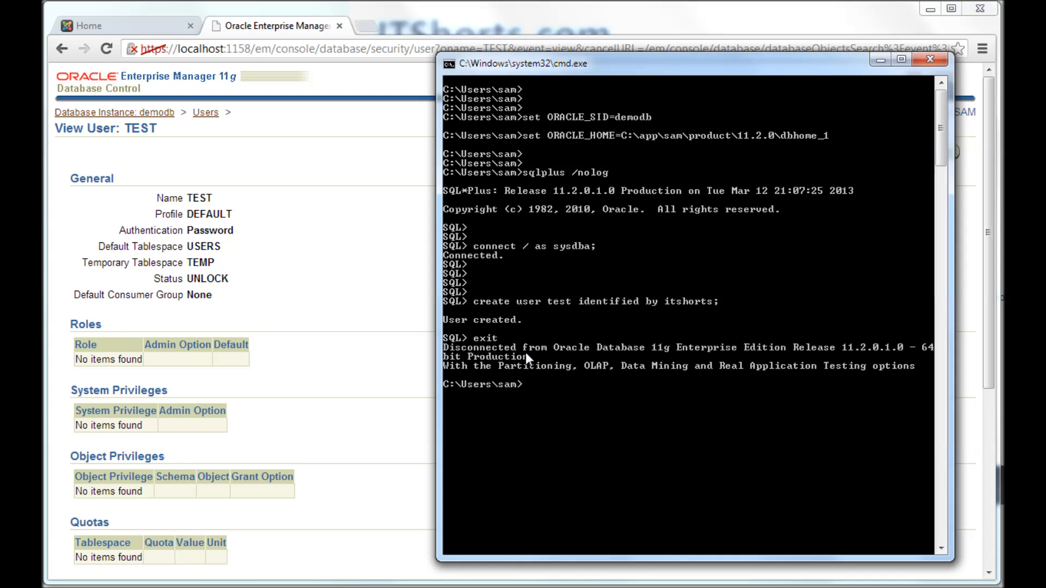
mouse_move(559, 392)
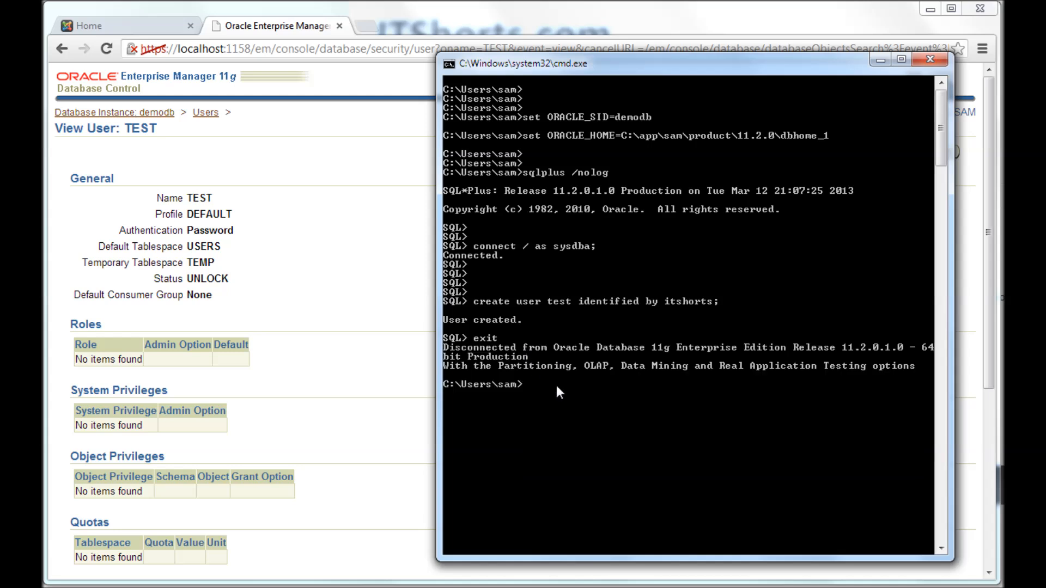
text(connect)
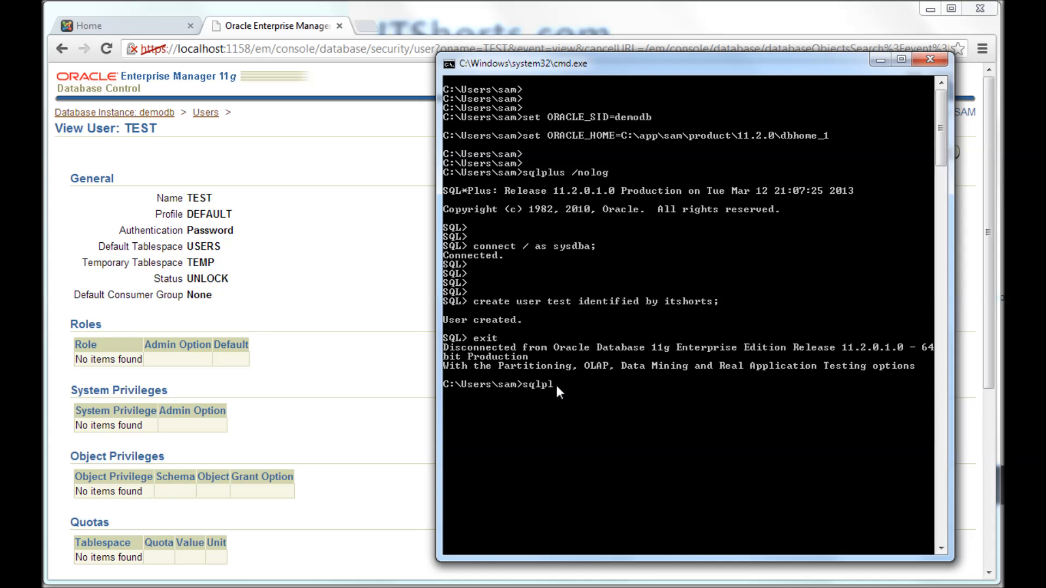
text(us)
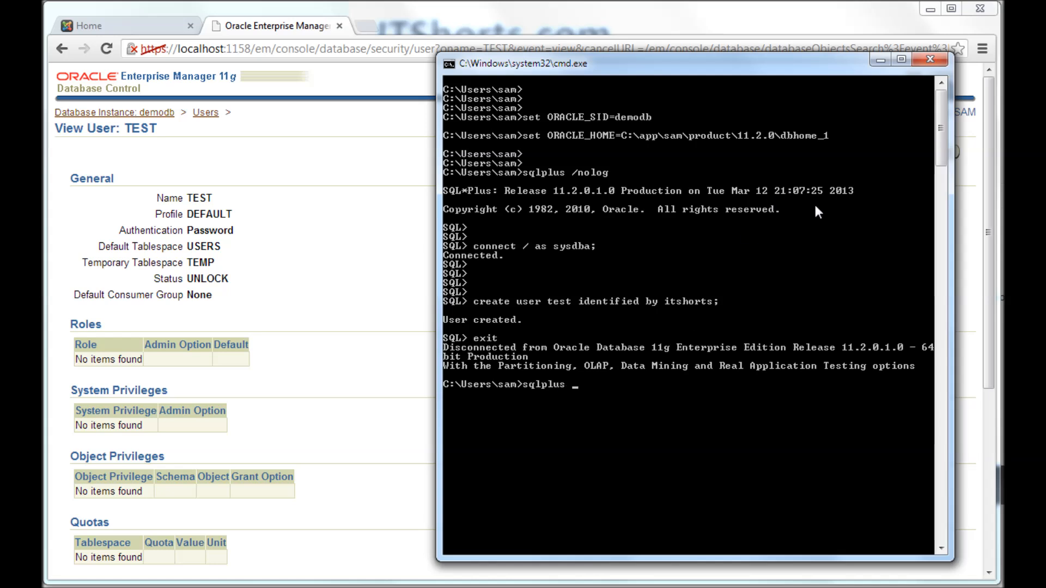
text(test)
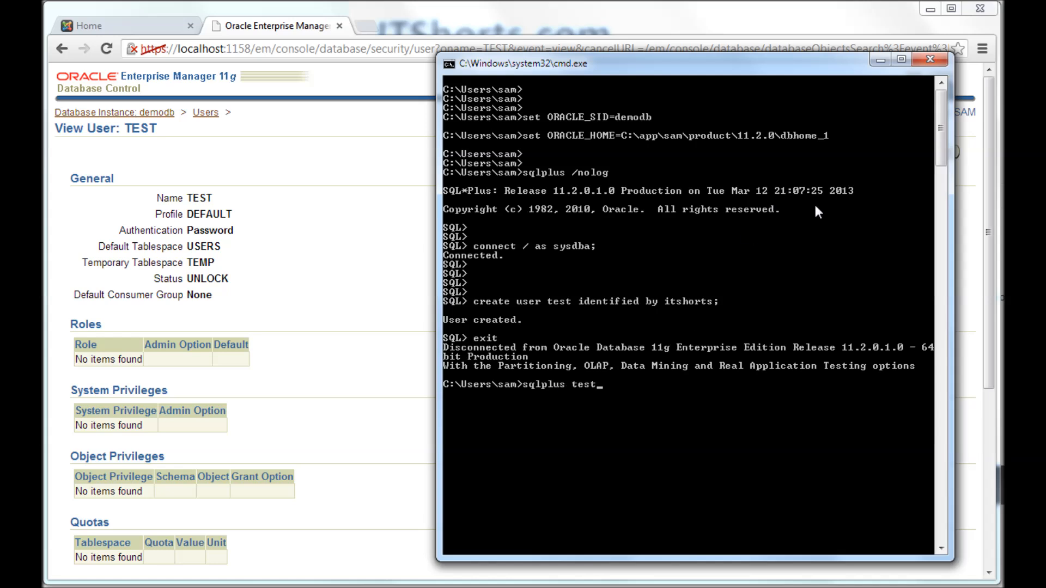
text(@)
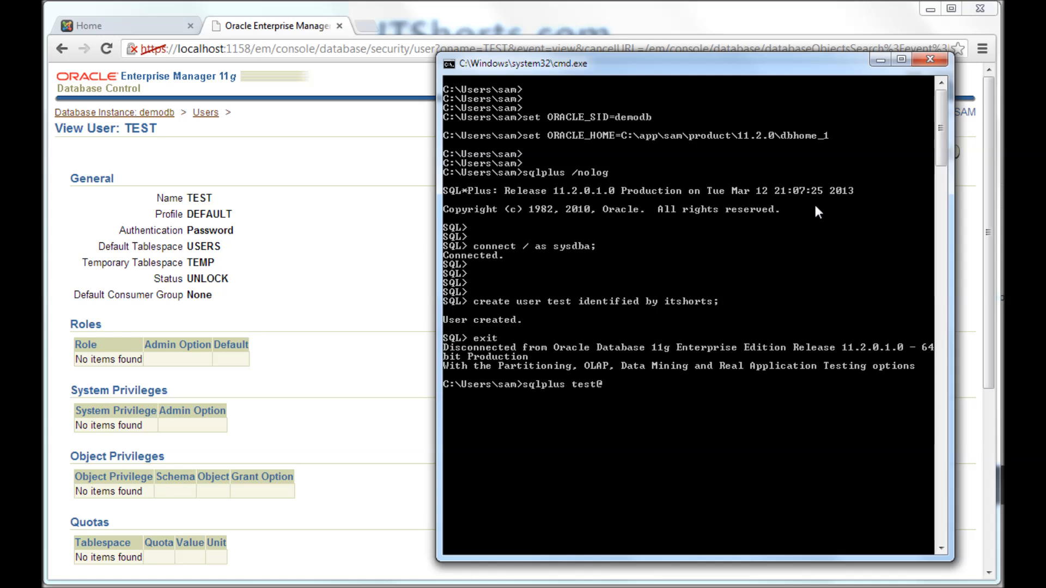
text(demodb)
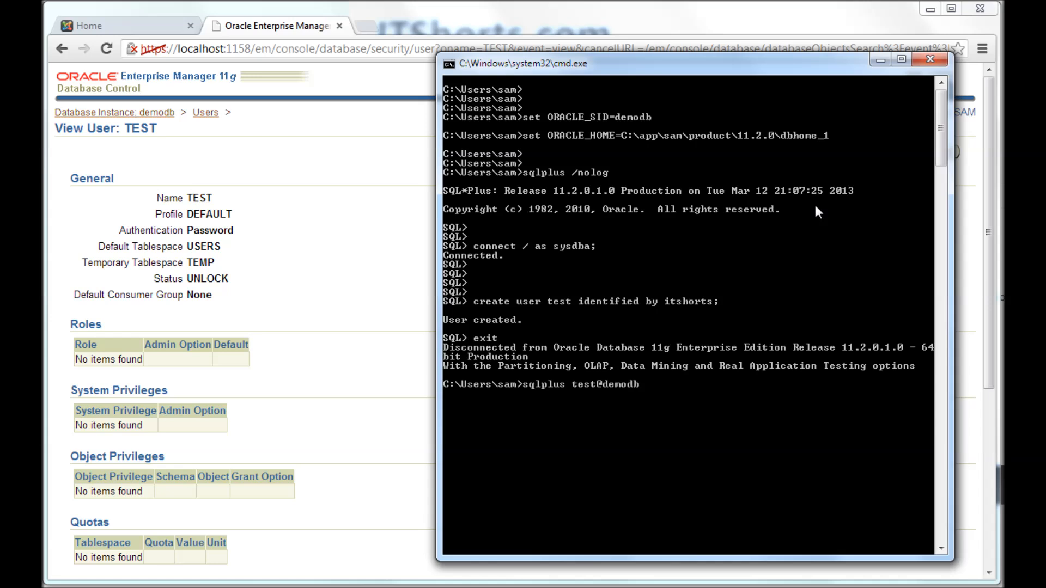
- Attempt login as test@demodb with its password; it fails with ORA-01045, lacking CREATE SESSION
key(Return)
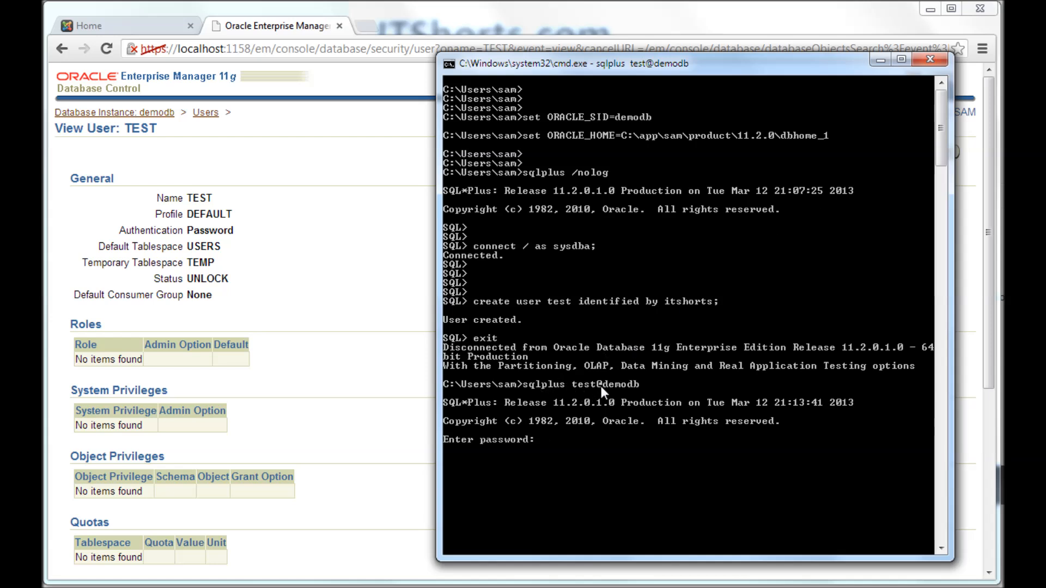
mouse_move(688, 396)
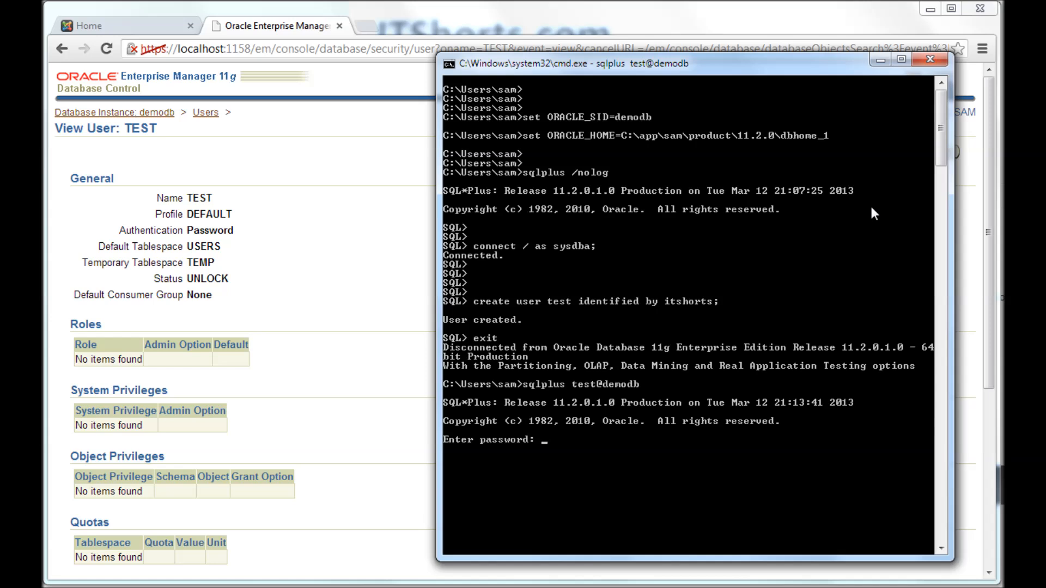
key(Return)
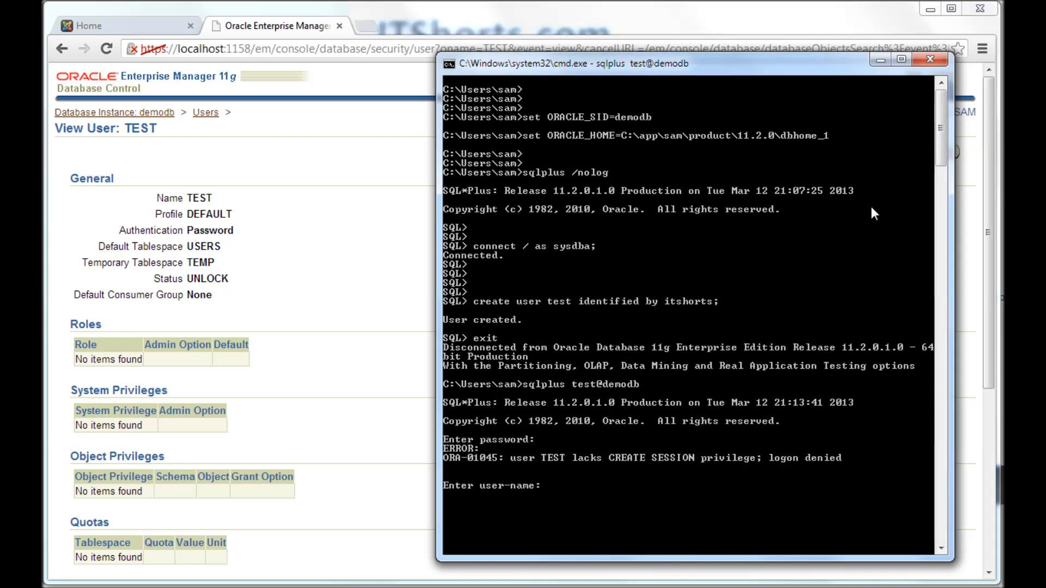
mouse_move(789, 219)
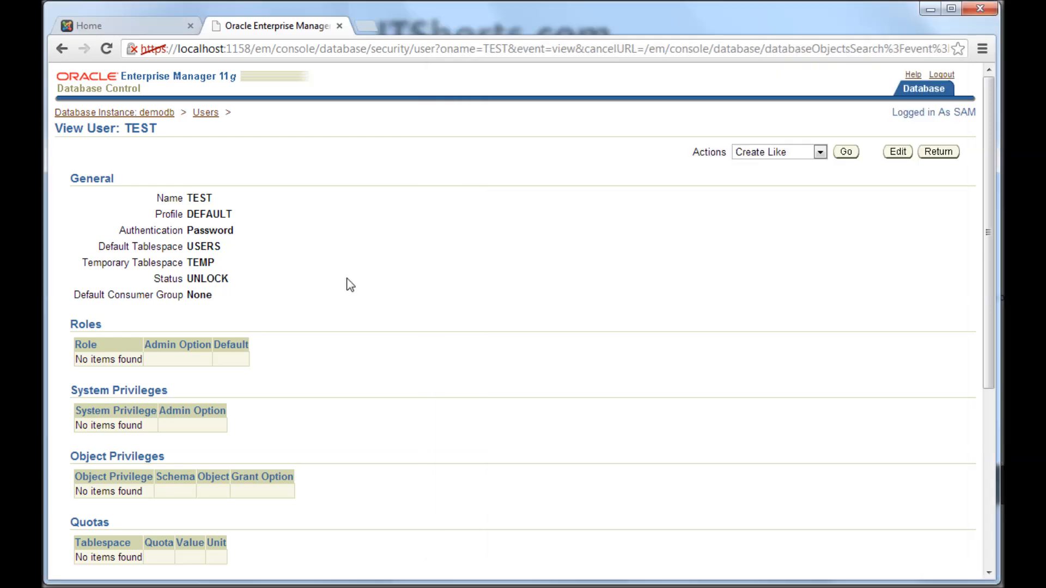
mouse_move(696, 248)
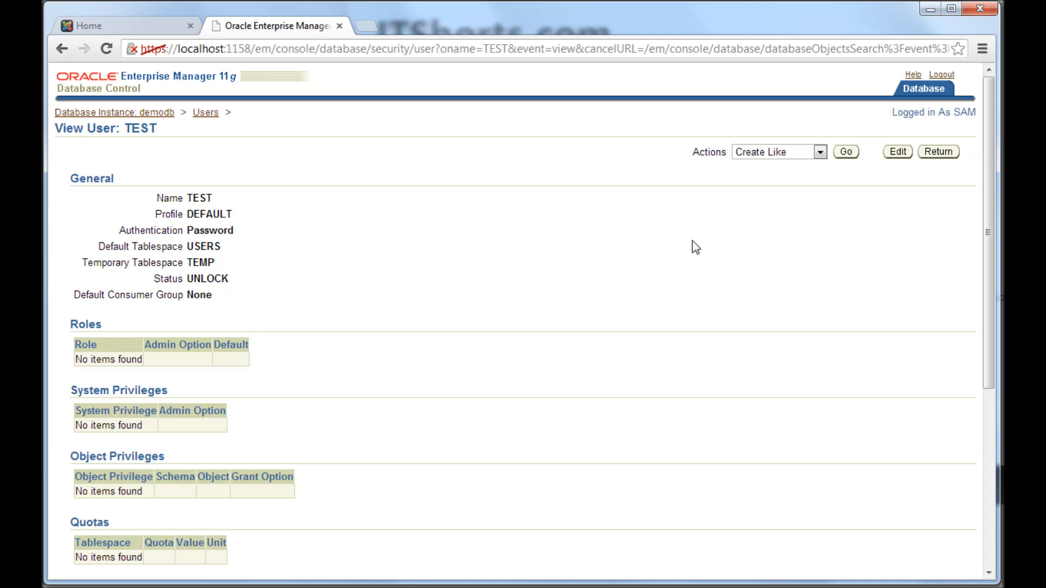
mouse_move(593, 307)
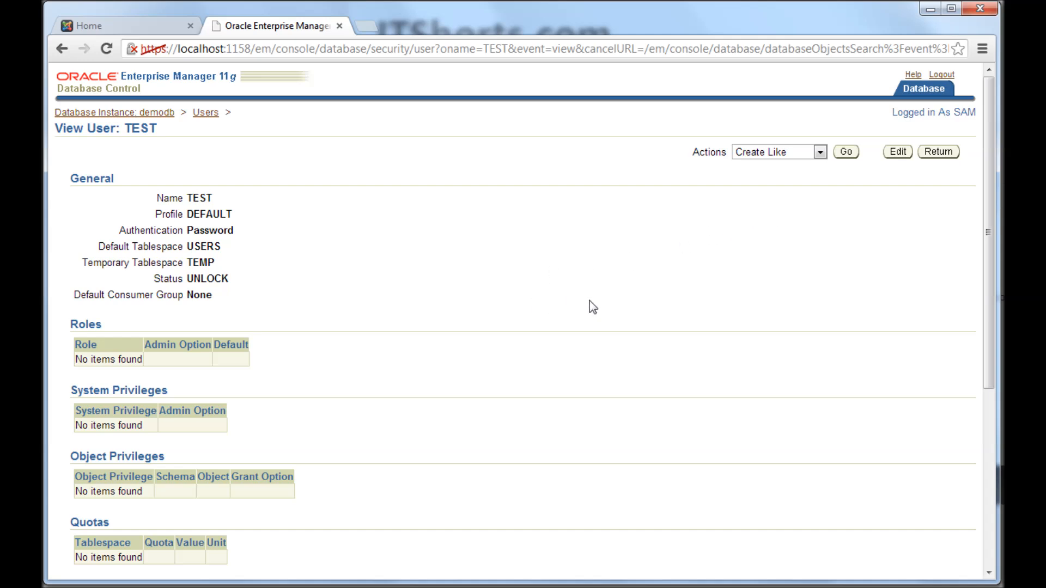
- Return to the Users results, select TEST and bring up its Edit User page
click(820, 151)
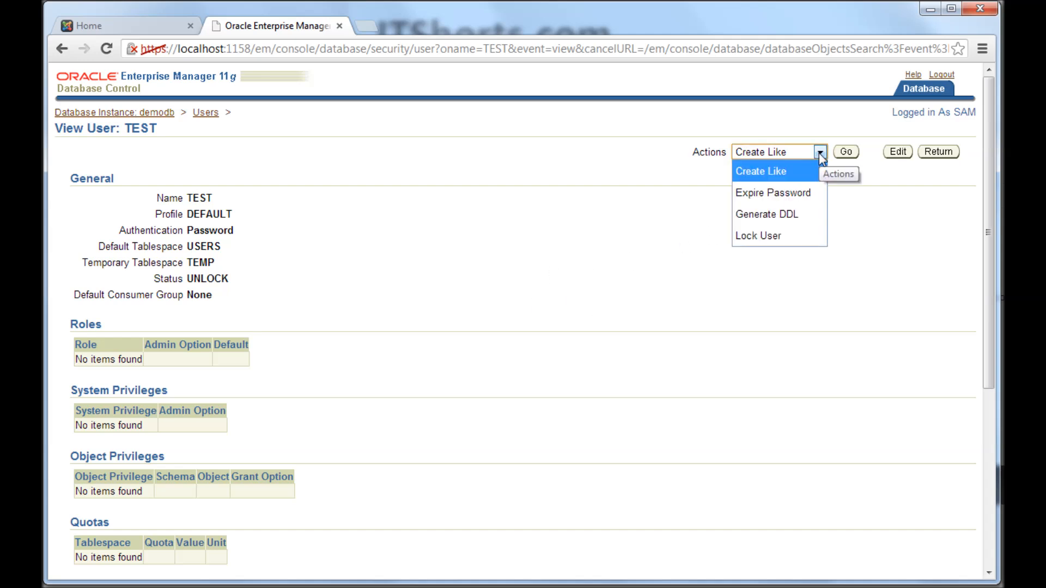
click(121, 88)
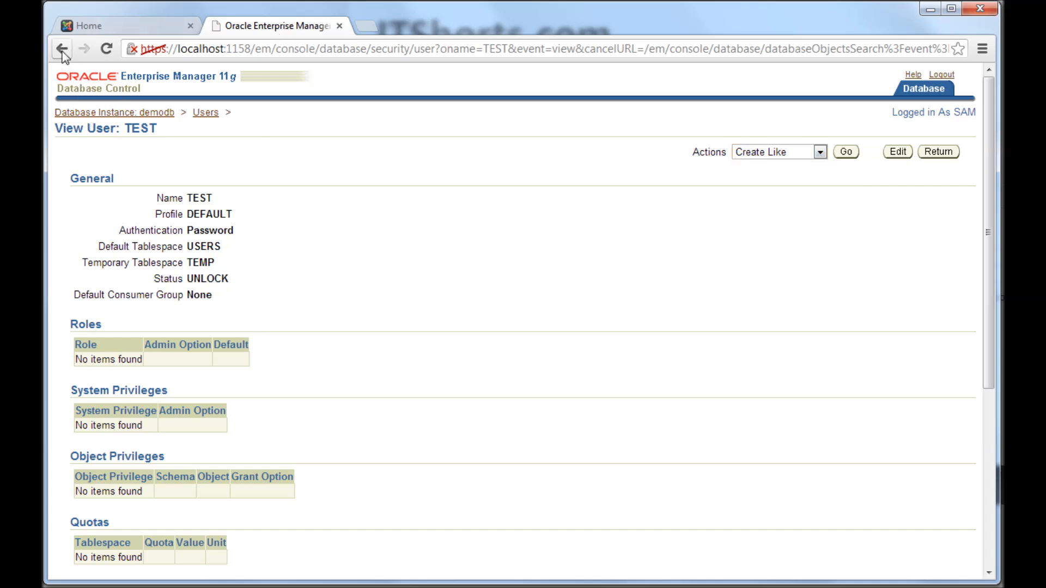
click(61, 48)
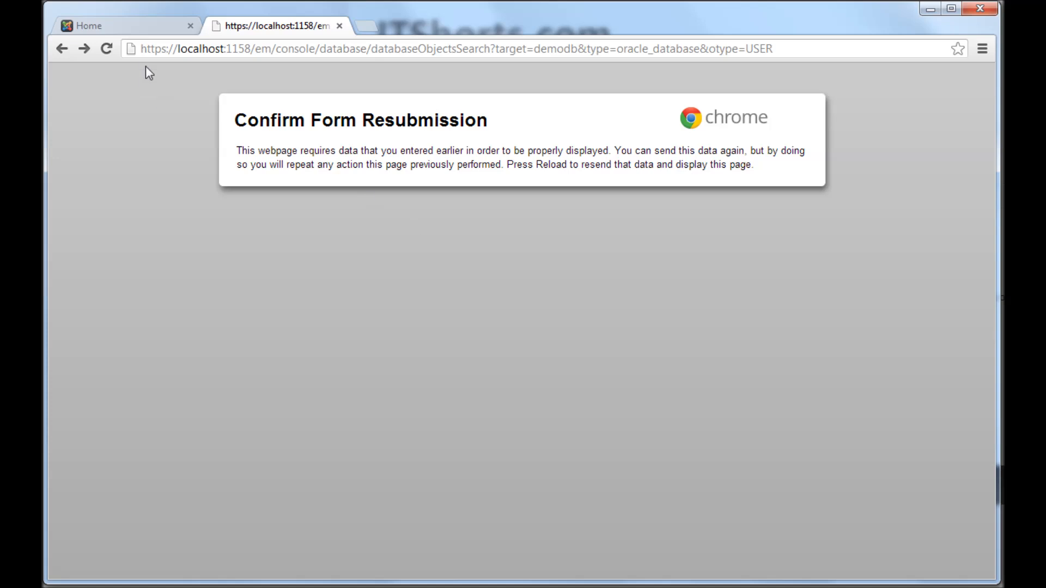
click(105, 48)
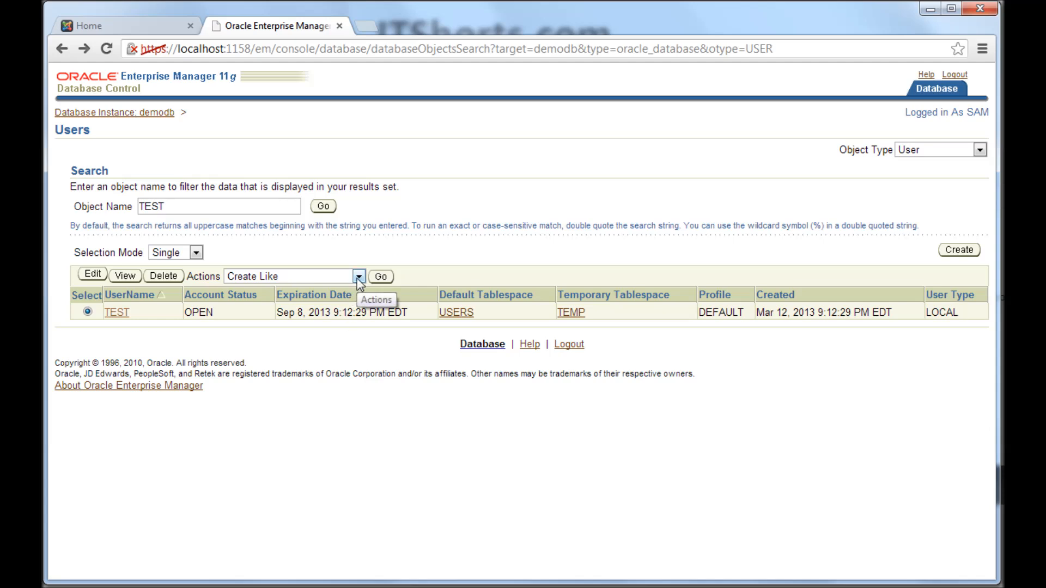
click(358, 275)
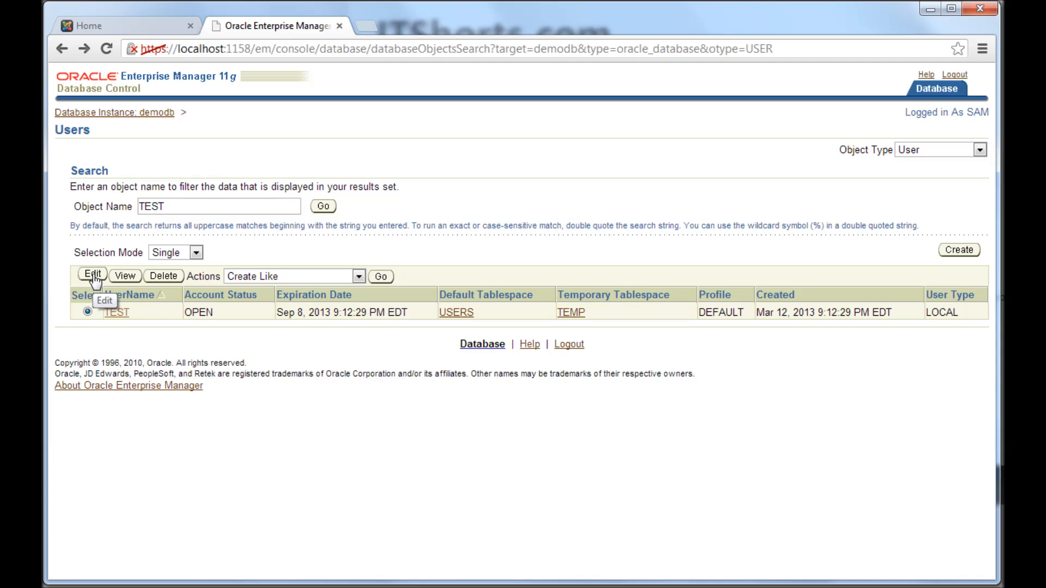
click(92, 276)
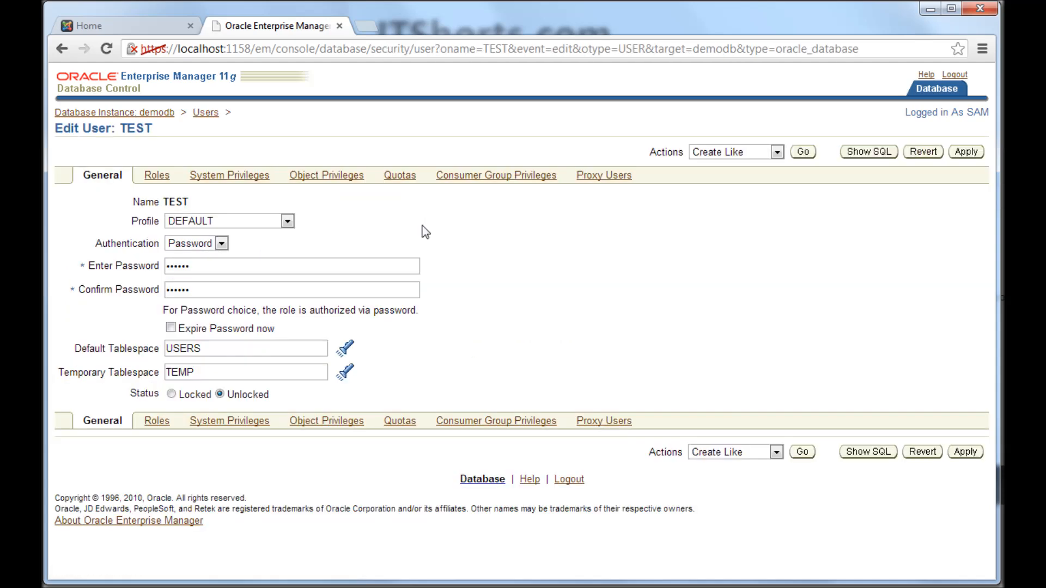
- Go back to the Users results listing TEST, confirming the form resubmission
click(59, 48)
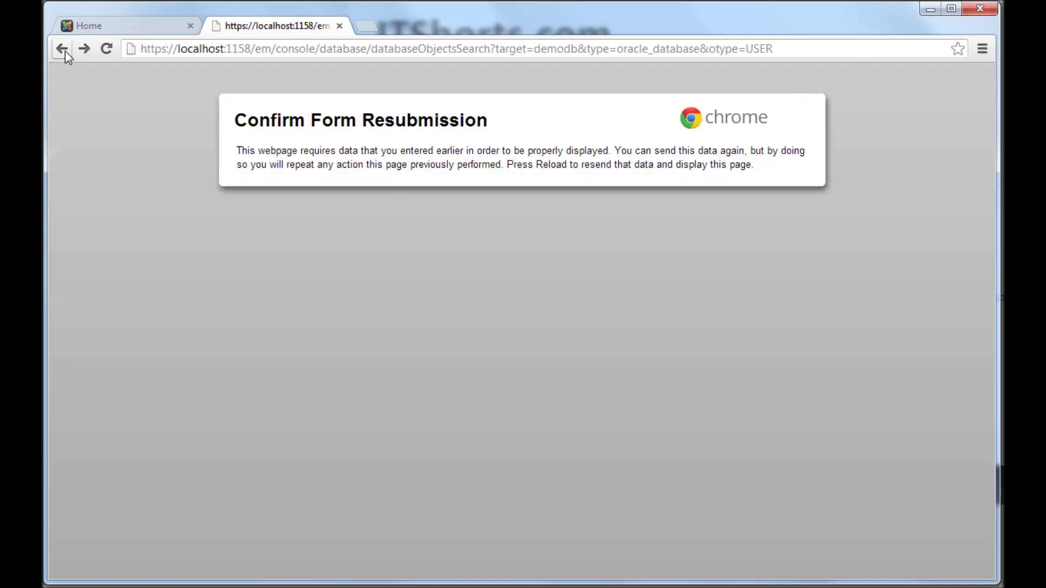
click(60, 48)
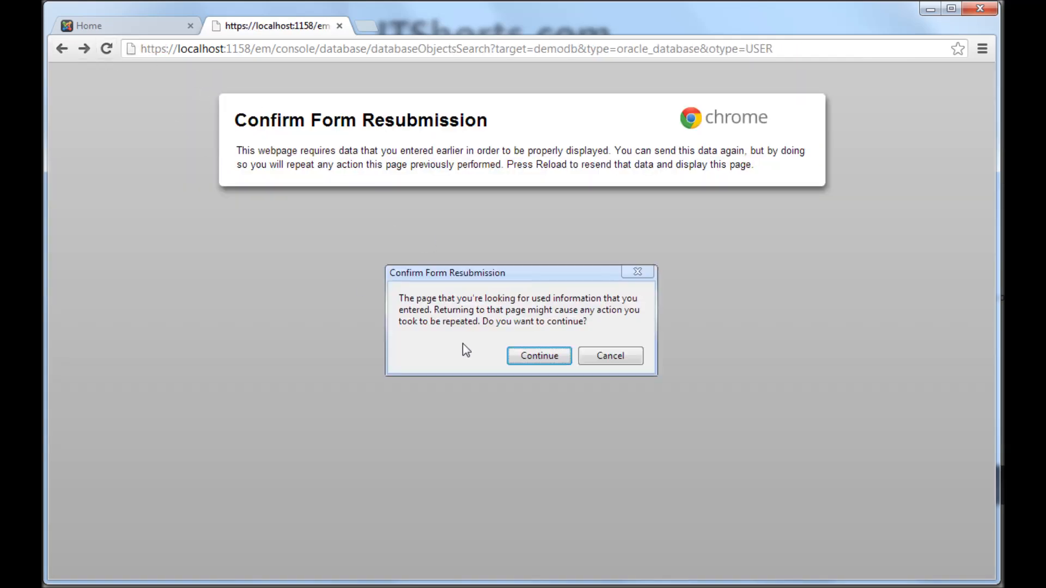
click(537, 355)
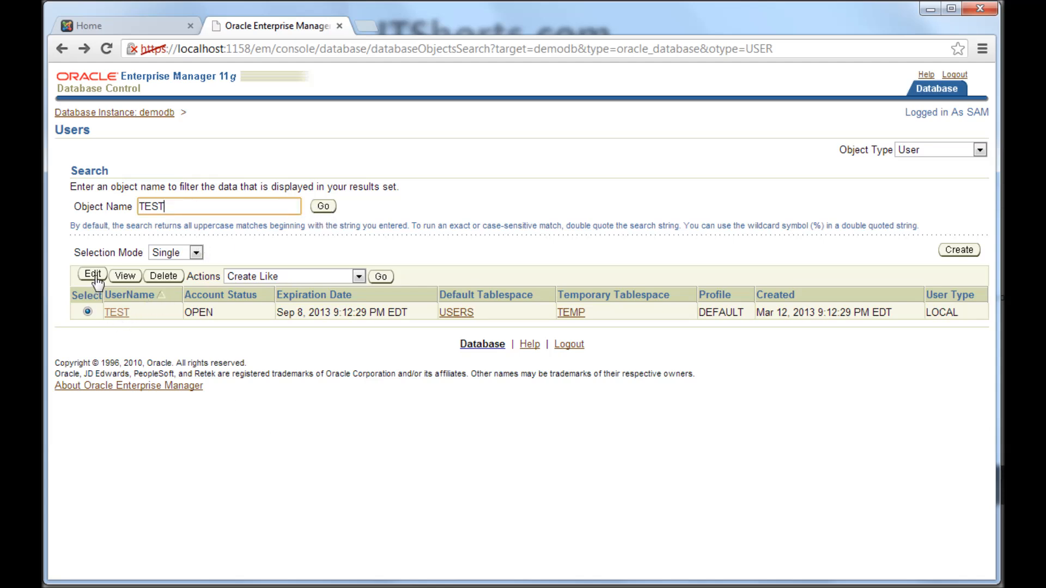
- Bring up the Edit User page for TEST from the Users list
click(92, 275)
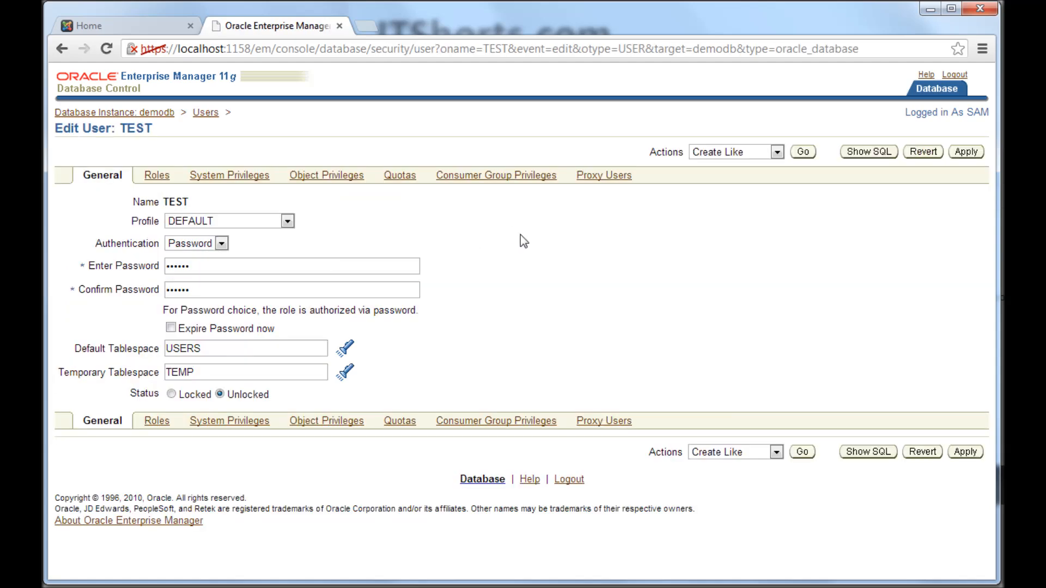
mouse_move(506, 234)
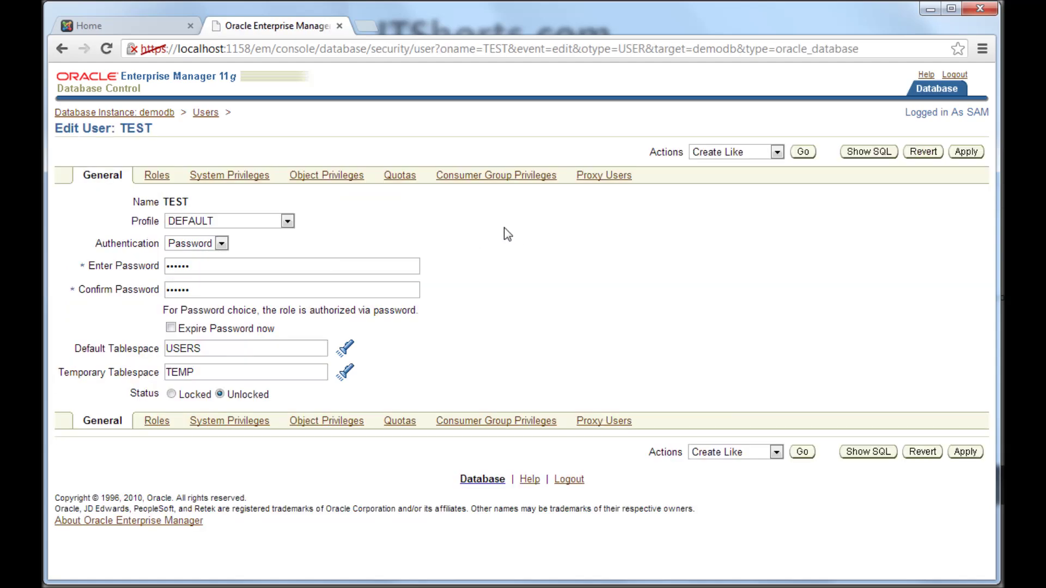
mouse_move(148, 385)
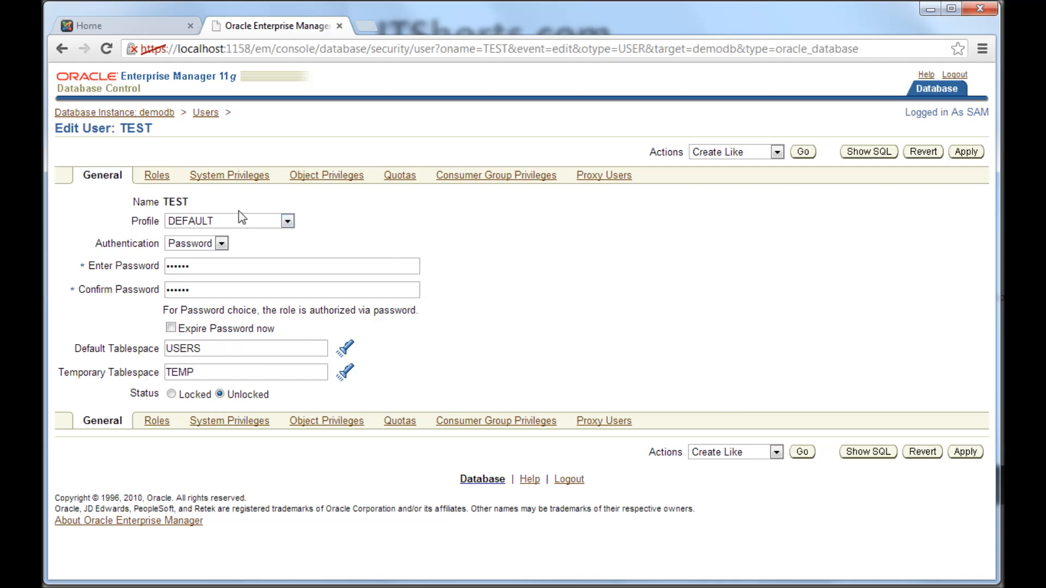
mouse_move(233, 185)
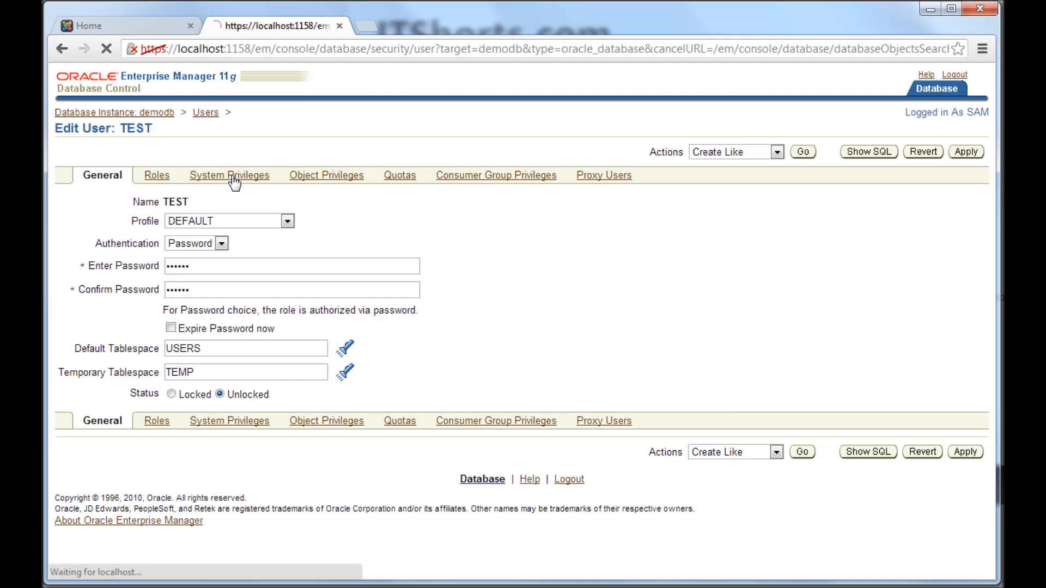
- Show TEST's System Privileges, currently listing none
click(230, 174)
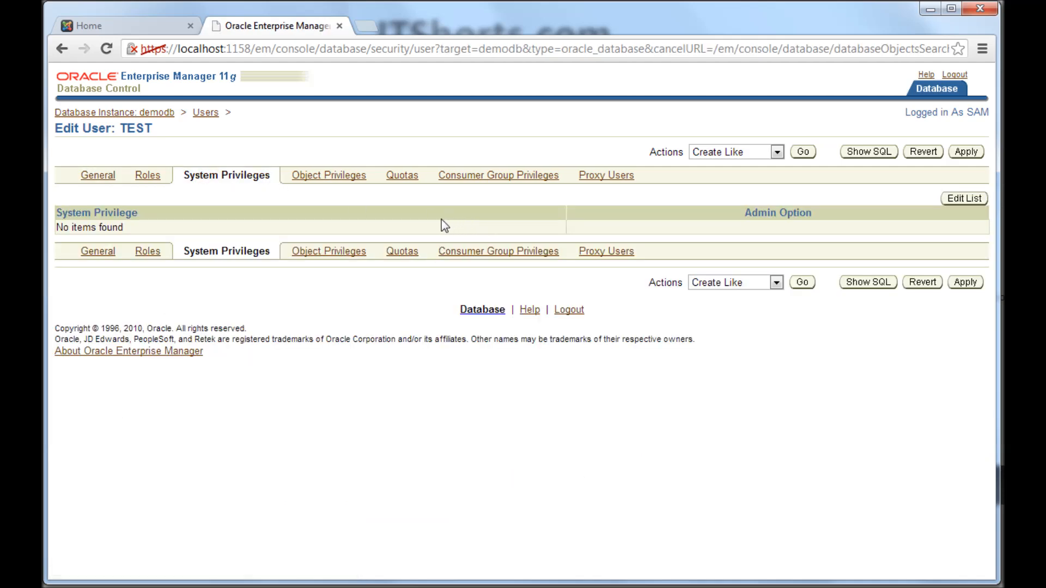
mouse_move(323, 229)
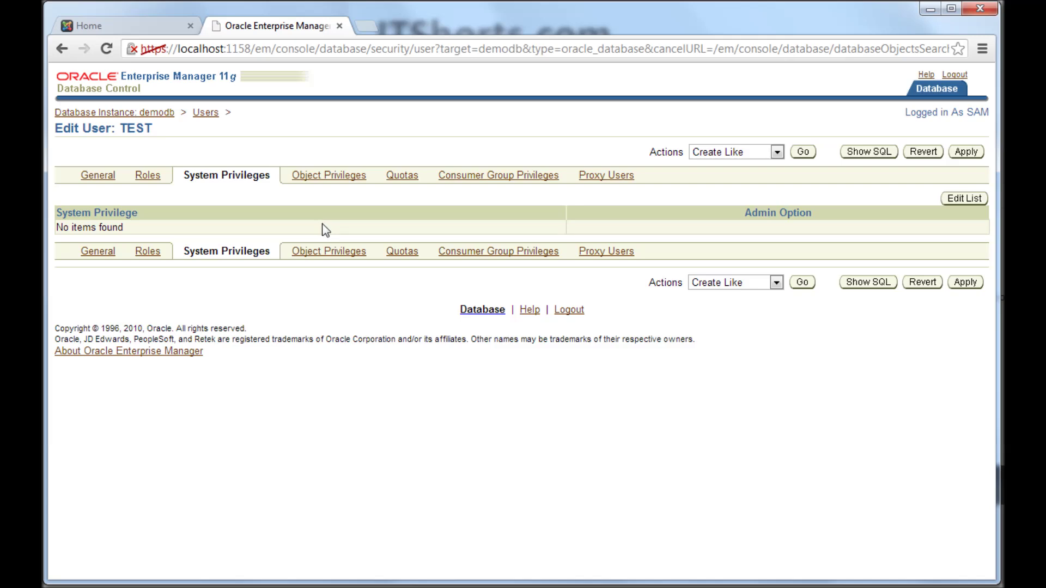
mouse_move(165, 213)
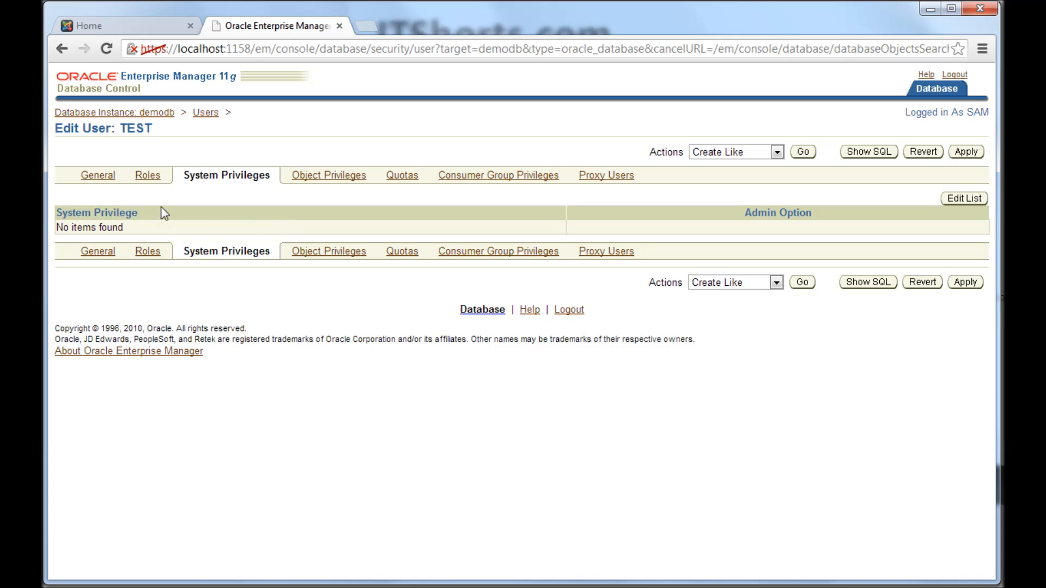
mouse_move(148, 185)
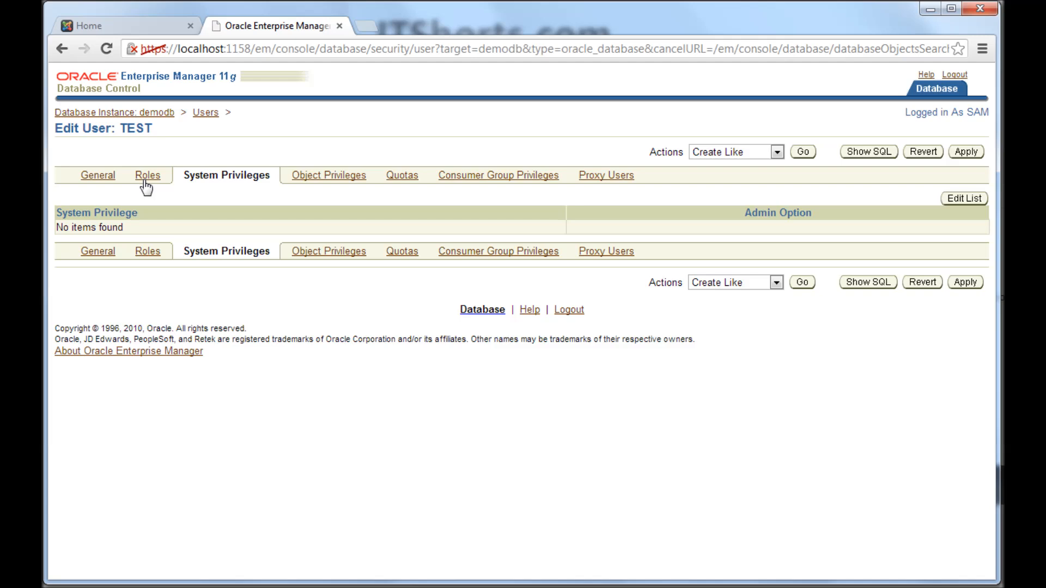
mouse_move(337, 193)
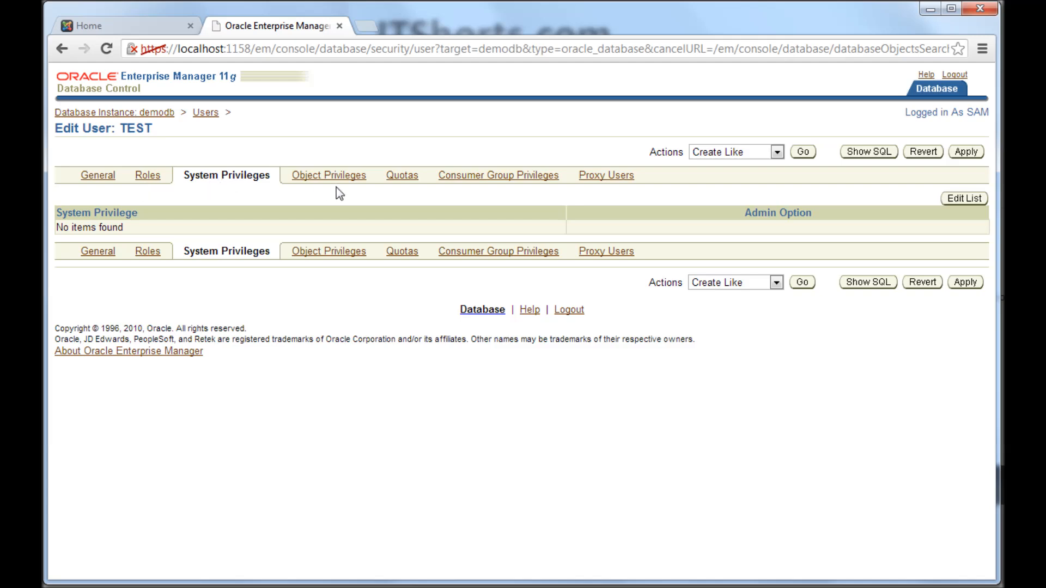
mouse_move(274, 210)
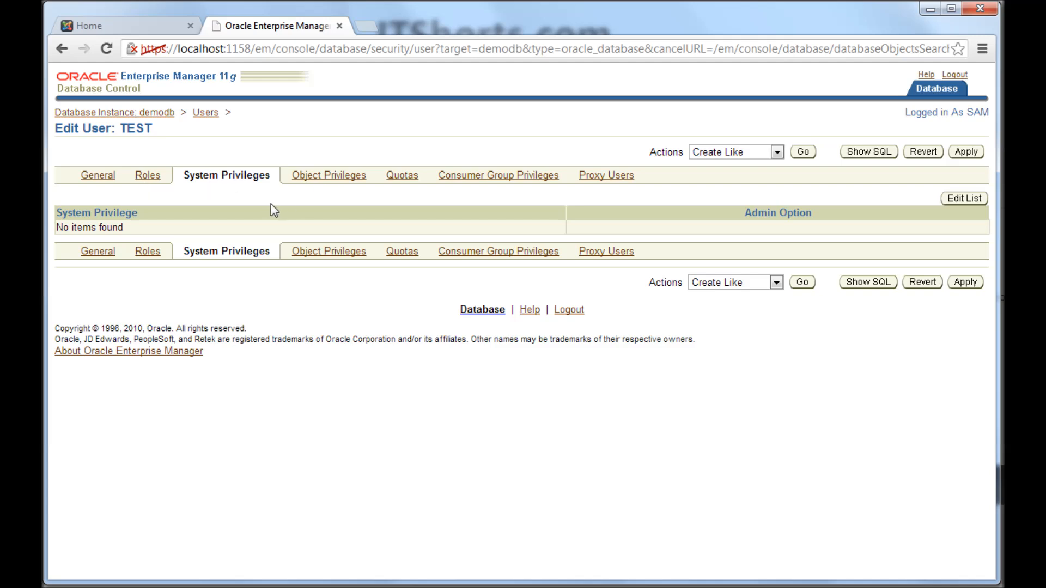
mouse_move(899, 222)
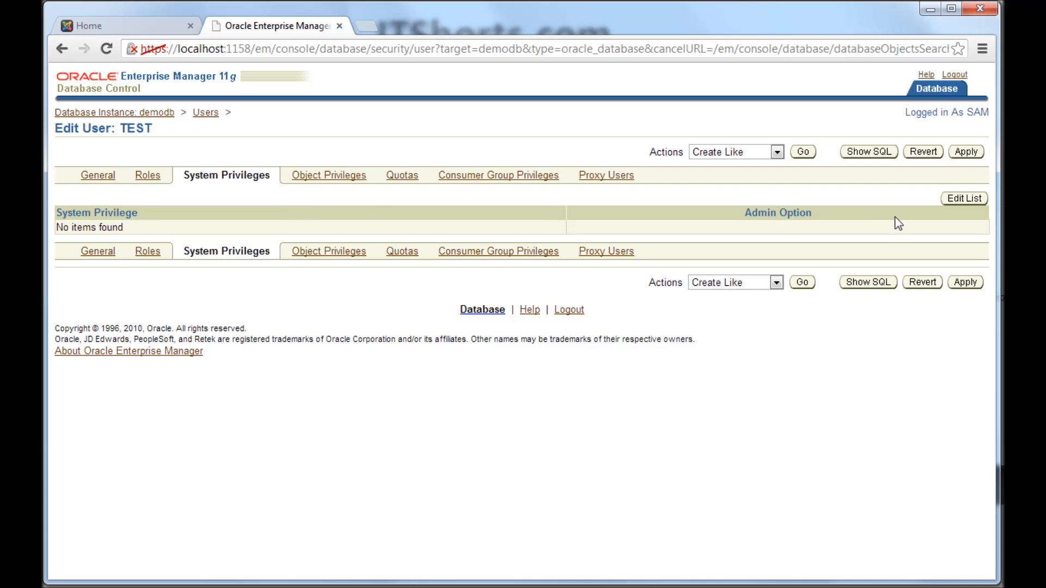
mouse_move(971, 212)
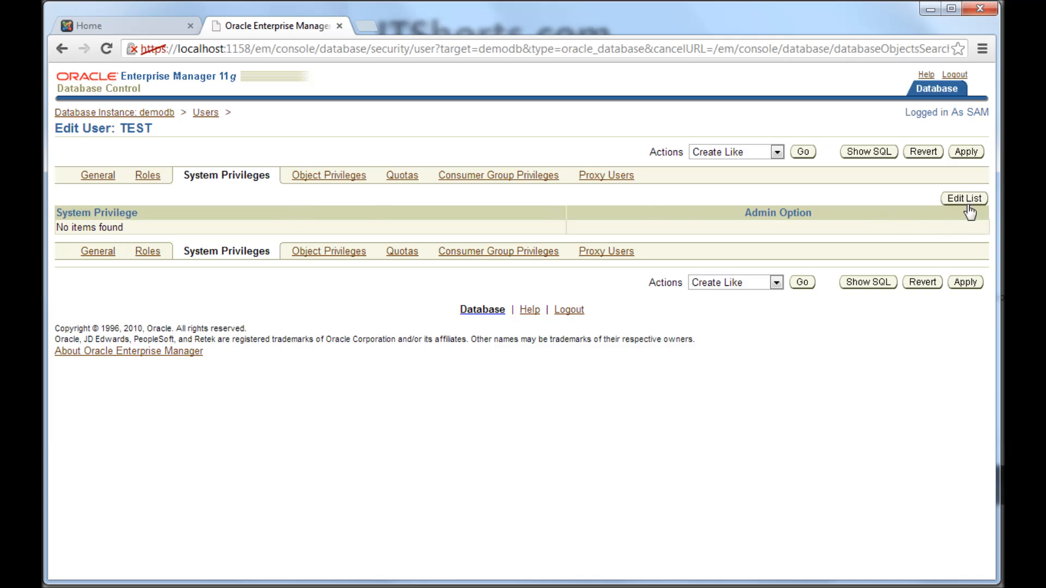
mouse_move(778, 164)
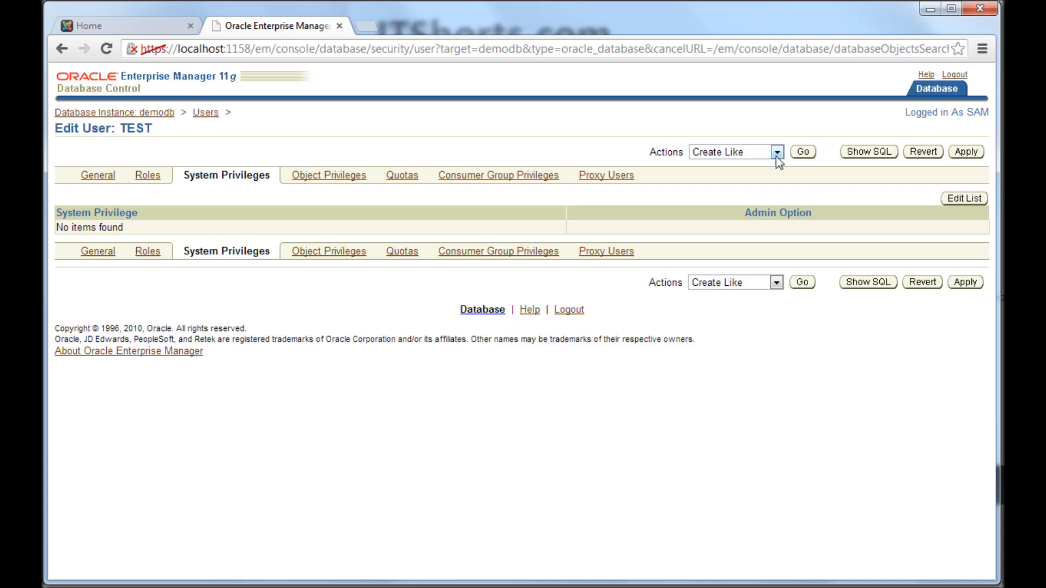
mouse_move(963, 198)
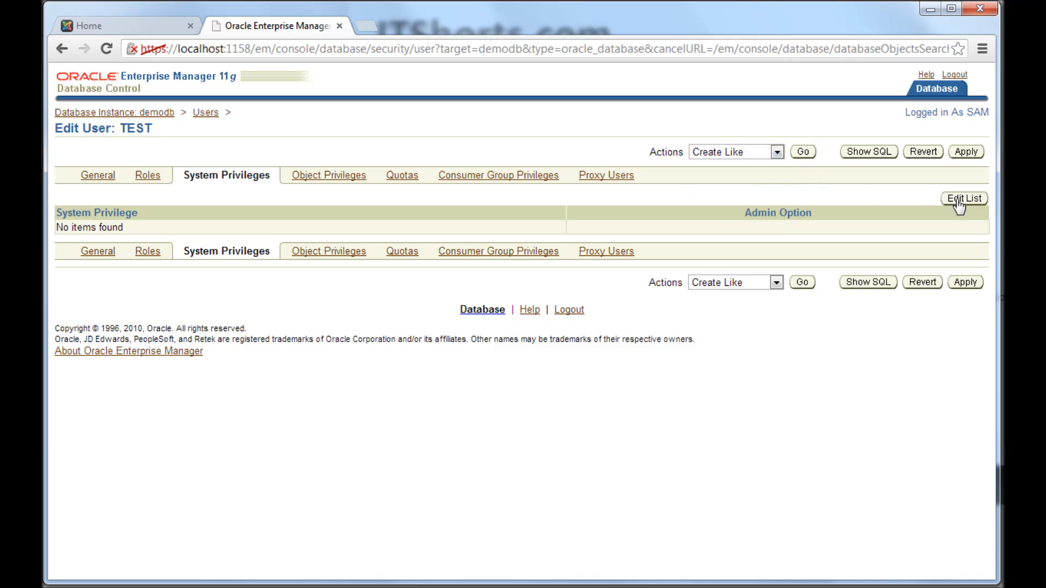
- Move CREATE SESSION from the available system privileges into TEST's selected privileges
click(963, 198)
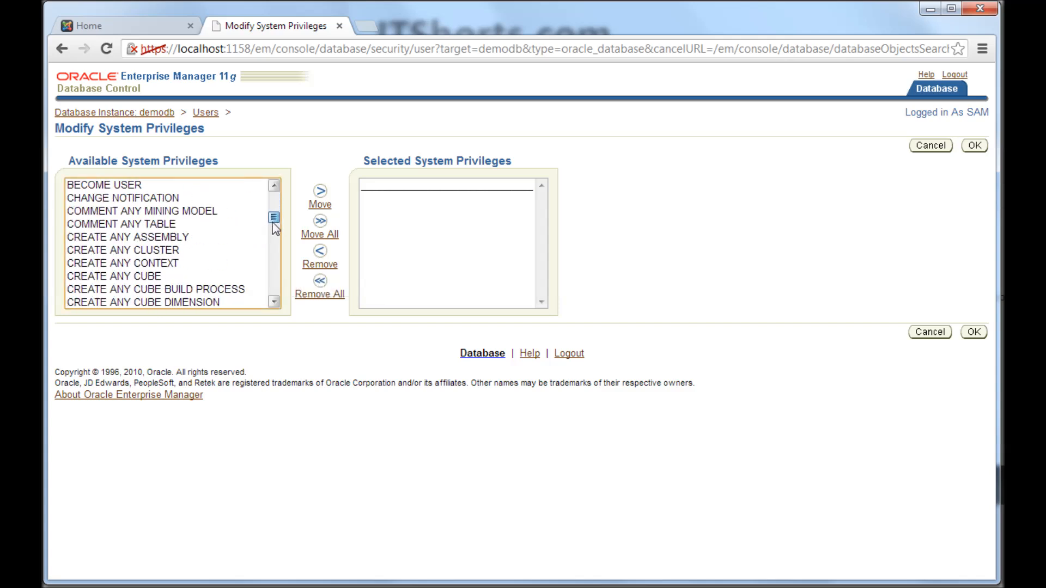
scroll(down, 3)
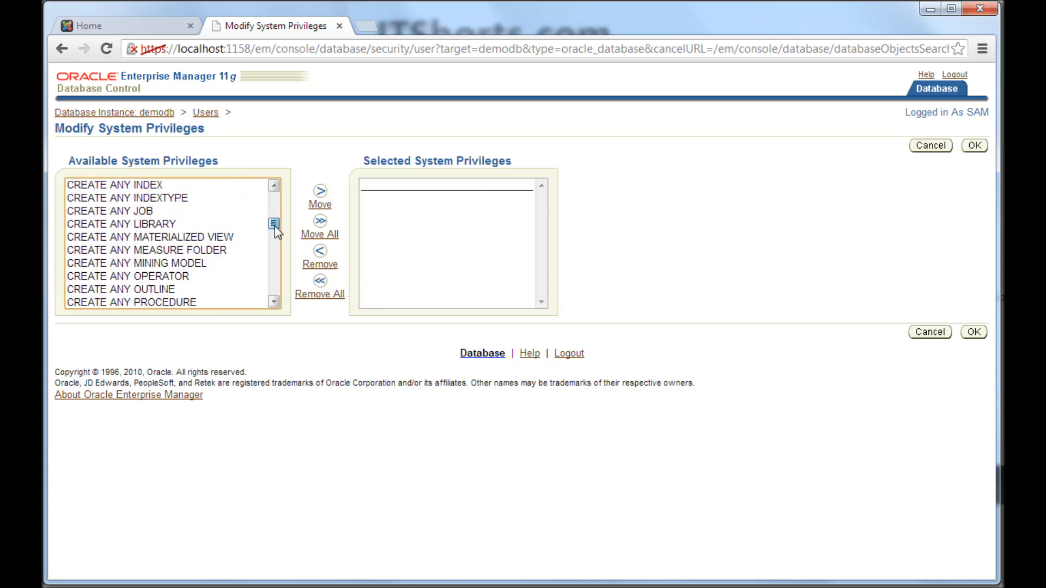
scroll(down, 3)
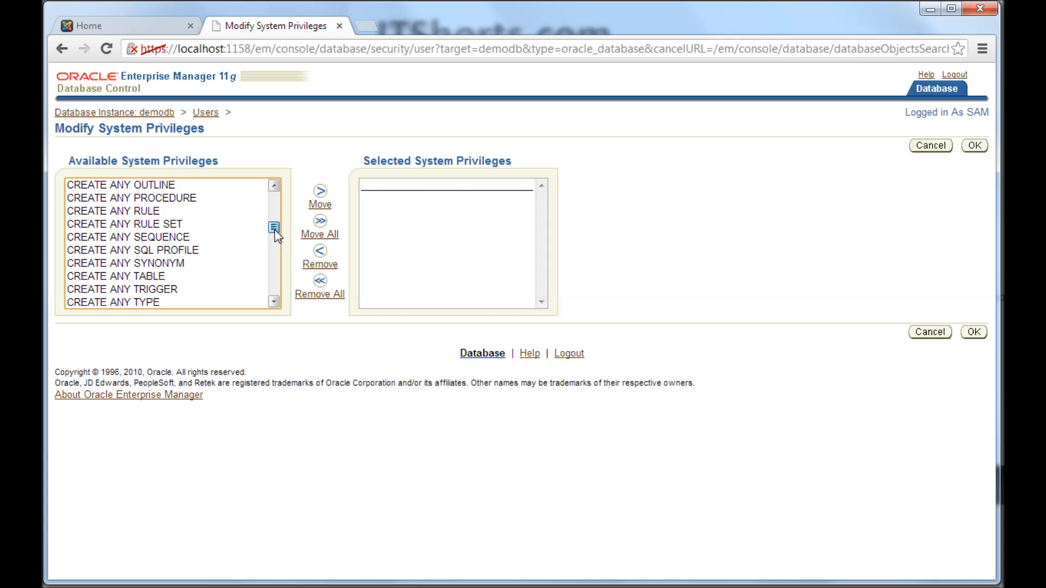
scroll(down, 3)
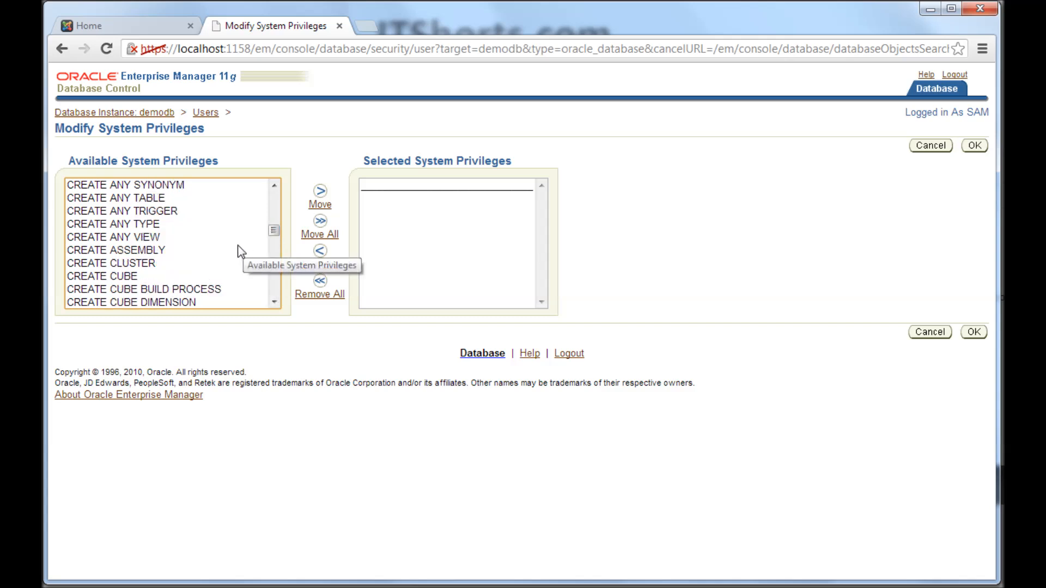
scroll(down, 3)
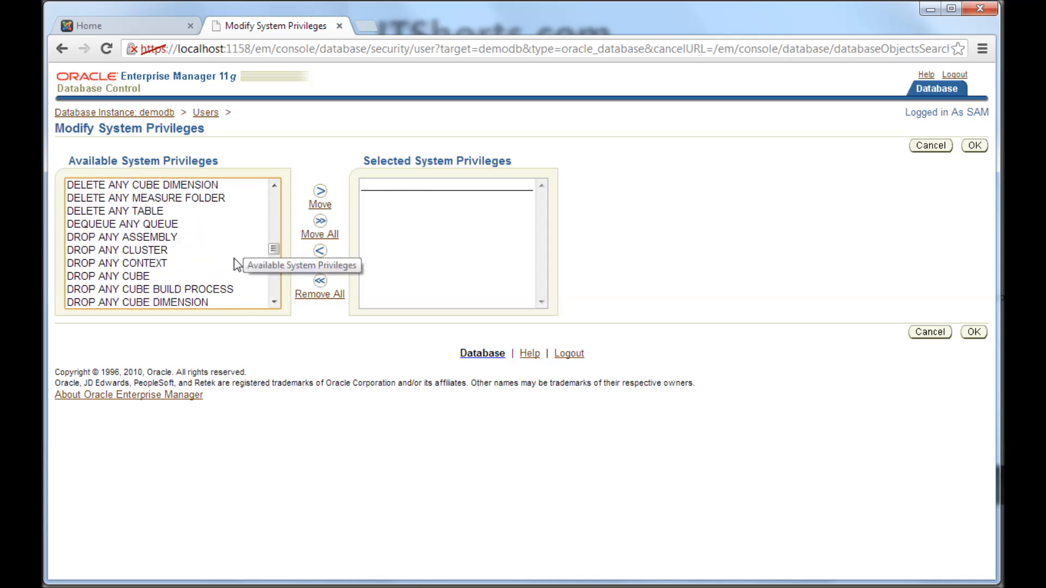
click(110, 186)
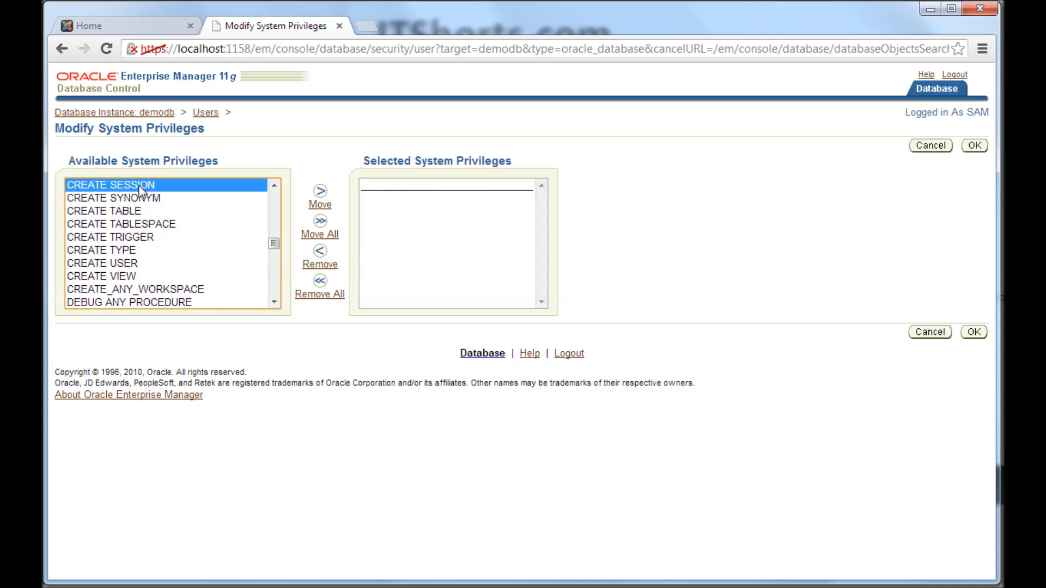
click(319, 204)
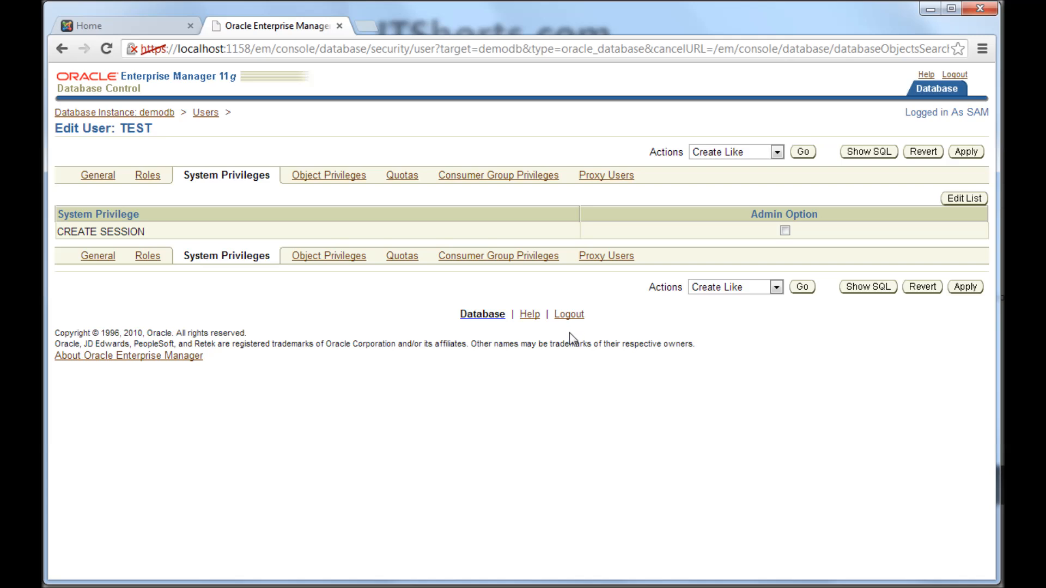
mouse_move(956, 301)
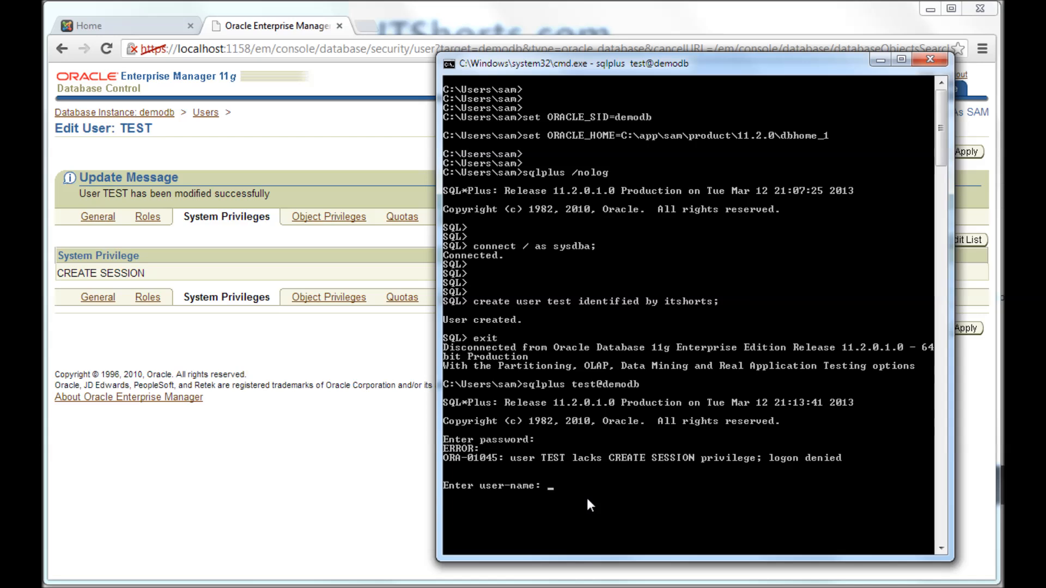
- Log into SQL*Plus as test@demodb, now connecting successfully
text(test@)
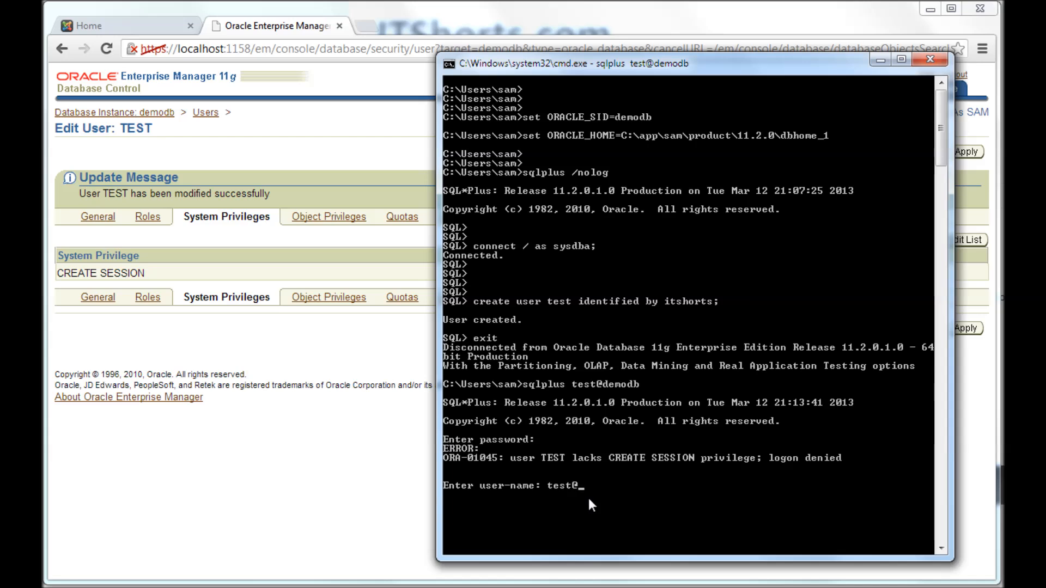
text(demodb)
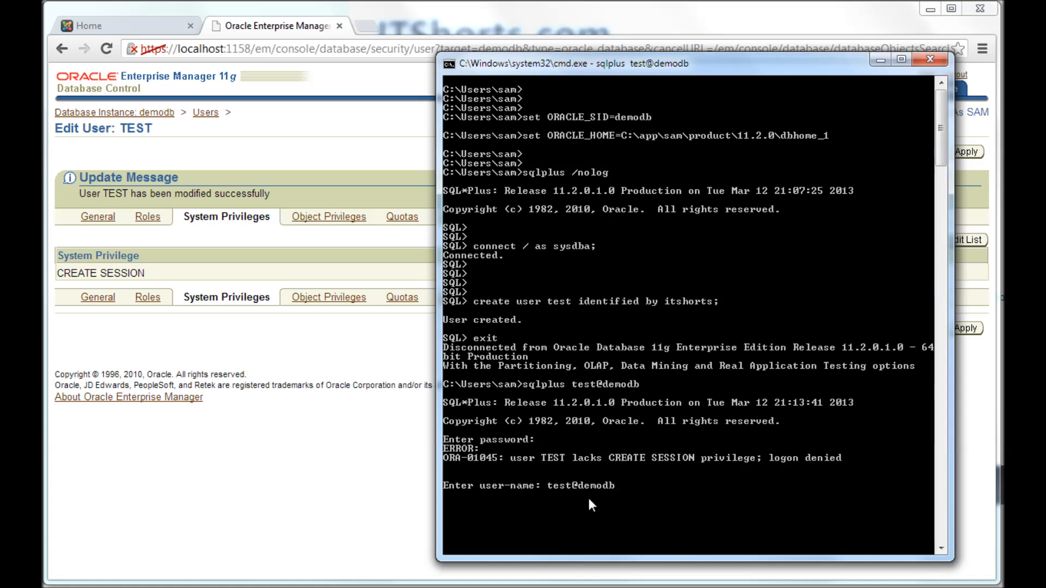
key(Return)
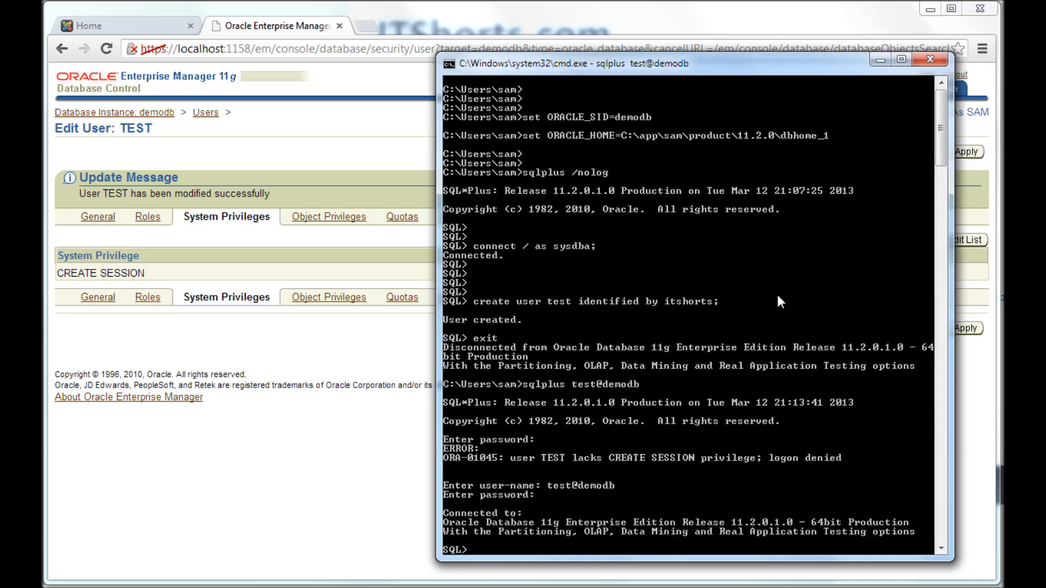
- Run 'select name from U$database;' as TEST, failing with ORA-00942
text(select)
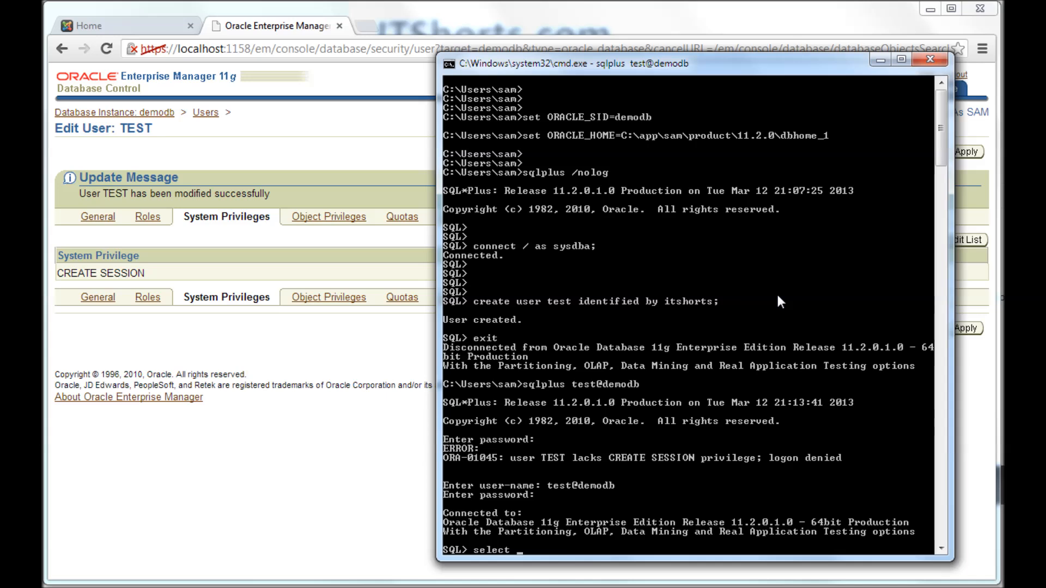
text(name from U$)
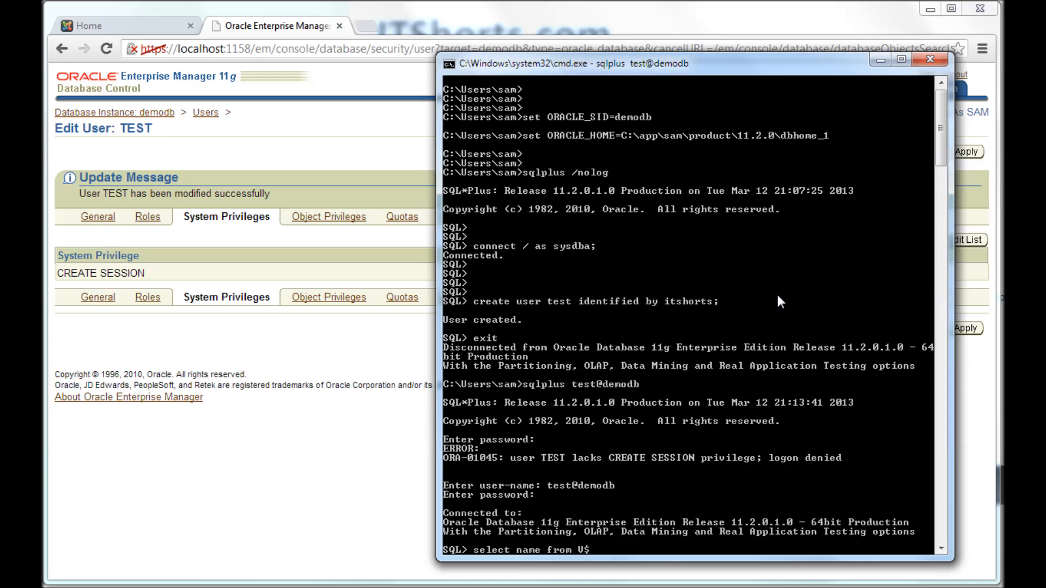
text(database;)
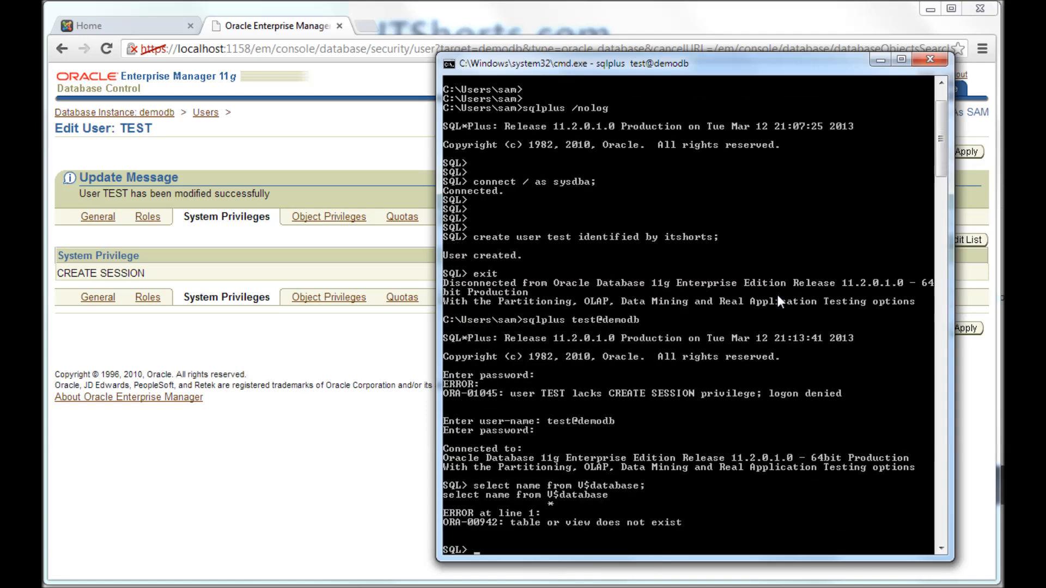
mouse_move(676, 521)
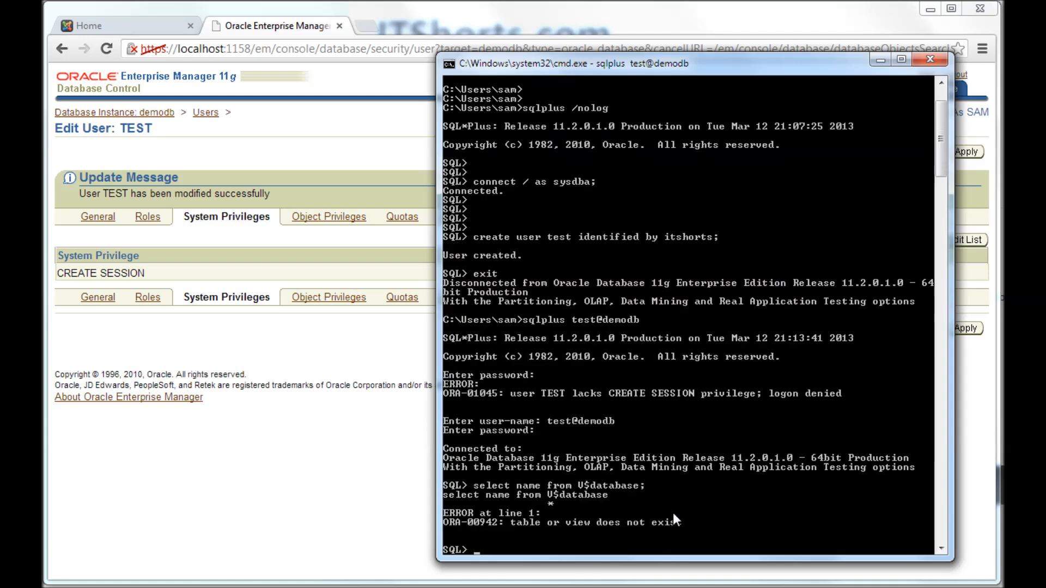
mouse_move(709, 522)
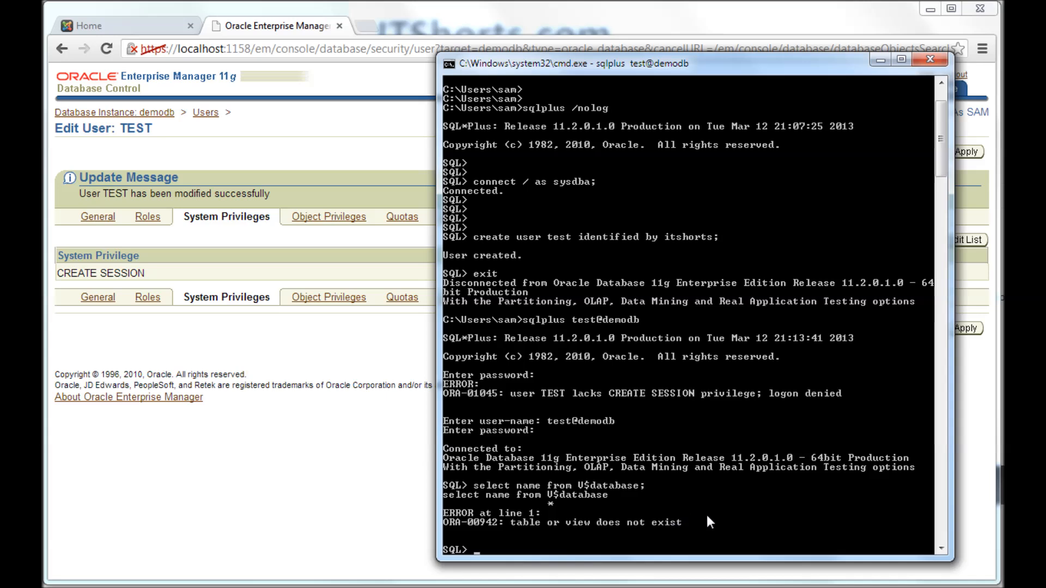
mouse_move(519, 249)
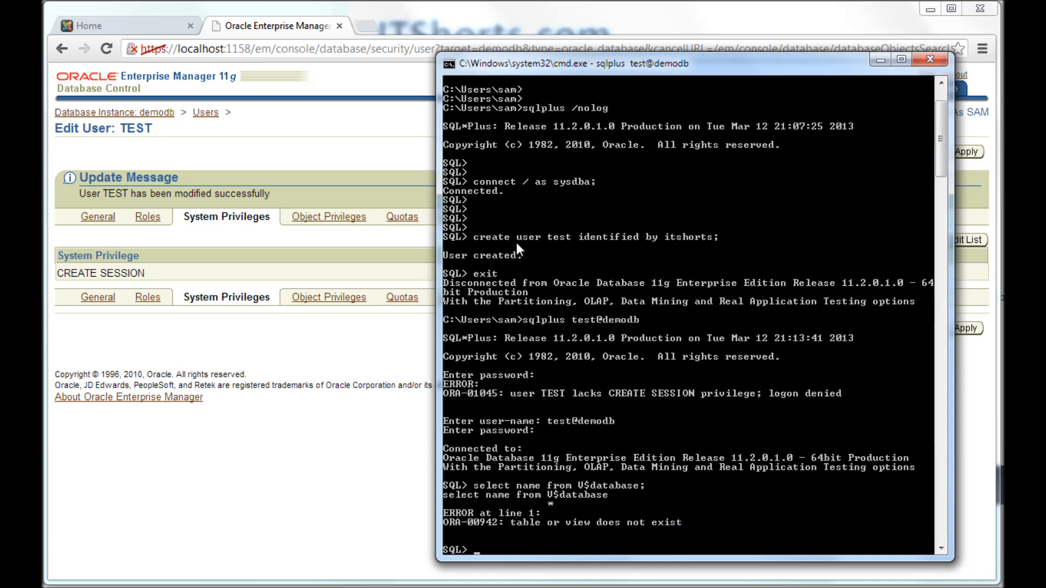
mouse_move(537, 249)
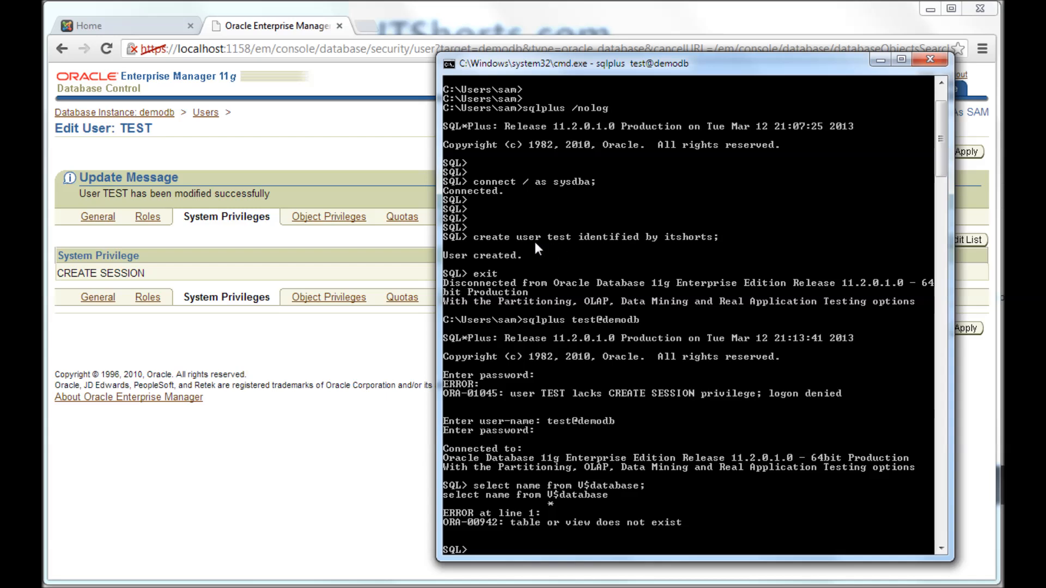
mouse_move(701, 254)
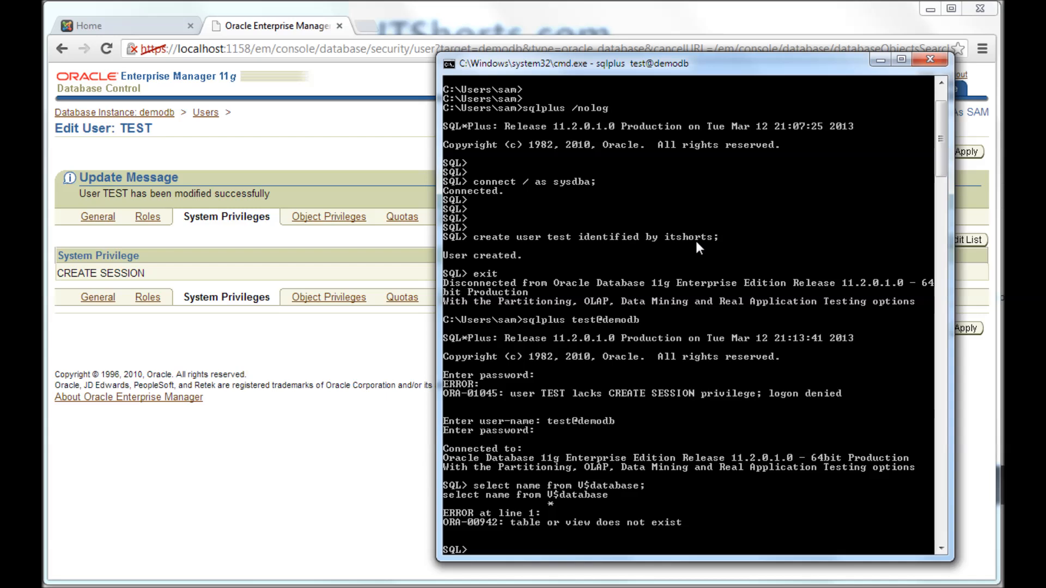
mouse_move(836, 76)
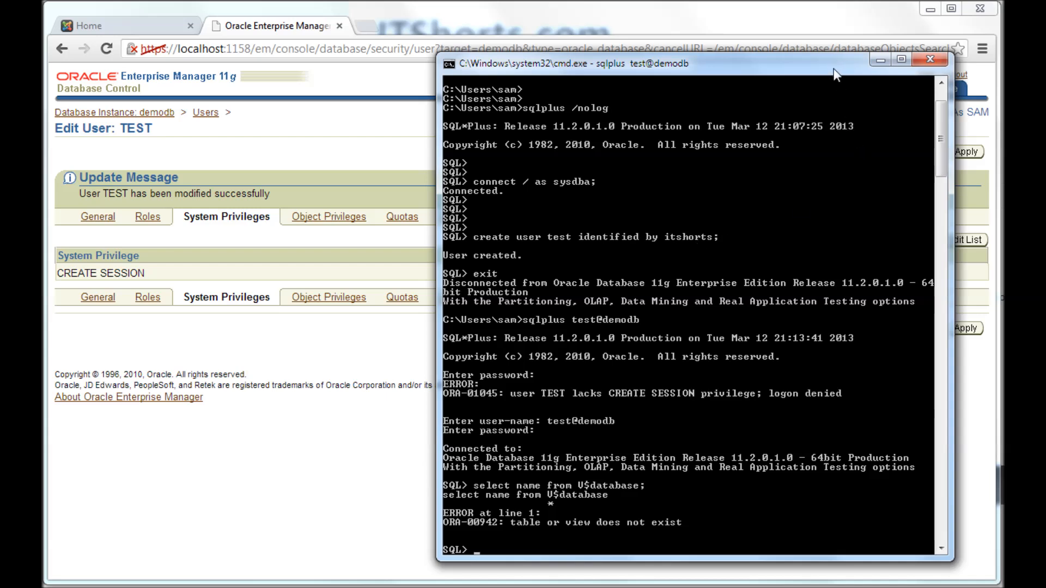